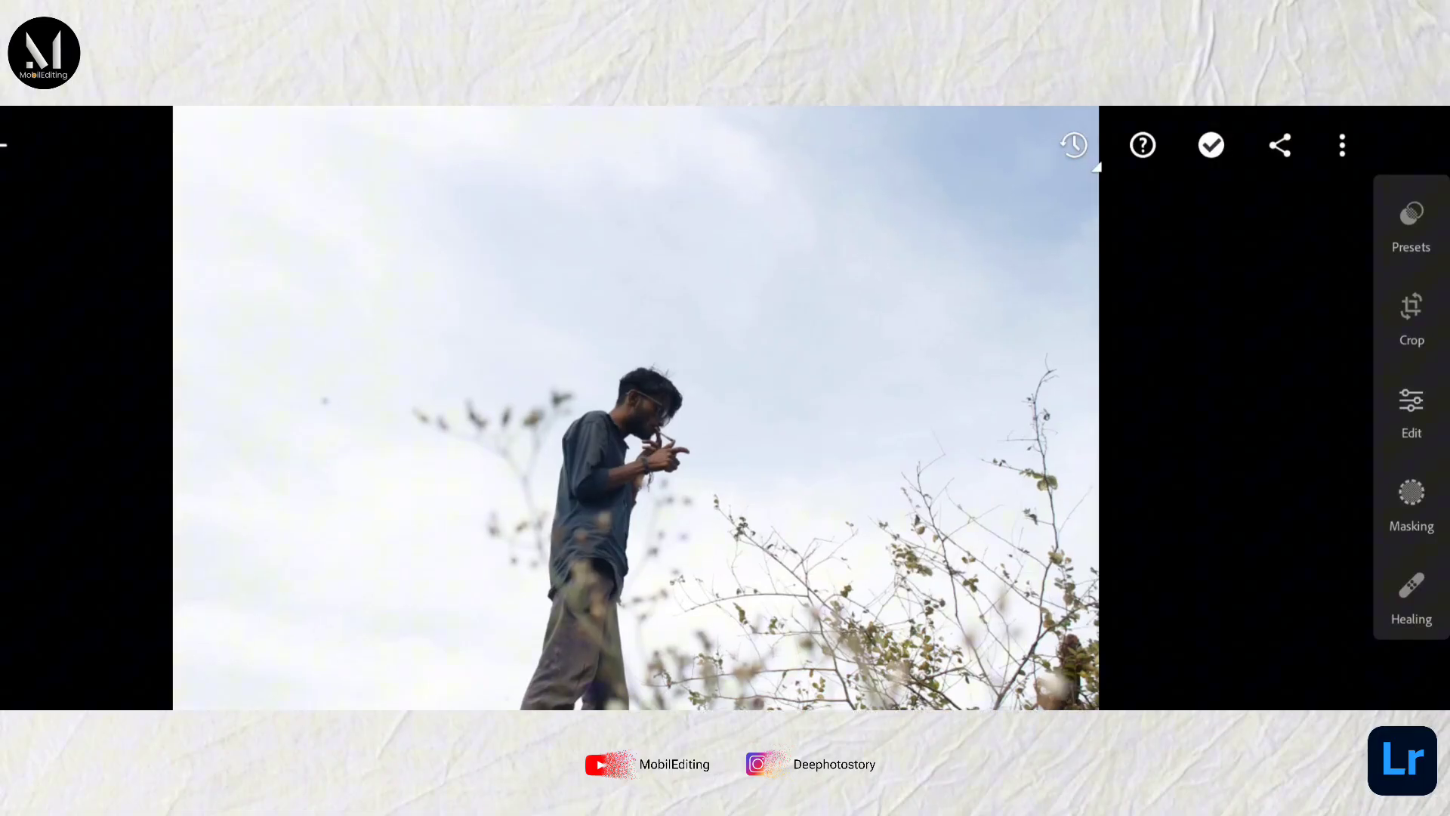
In Light set Whites -36 and Shadows +16, then bend the red channel curve for a faded teal sky.
click(1411, 410)
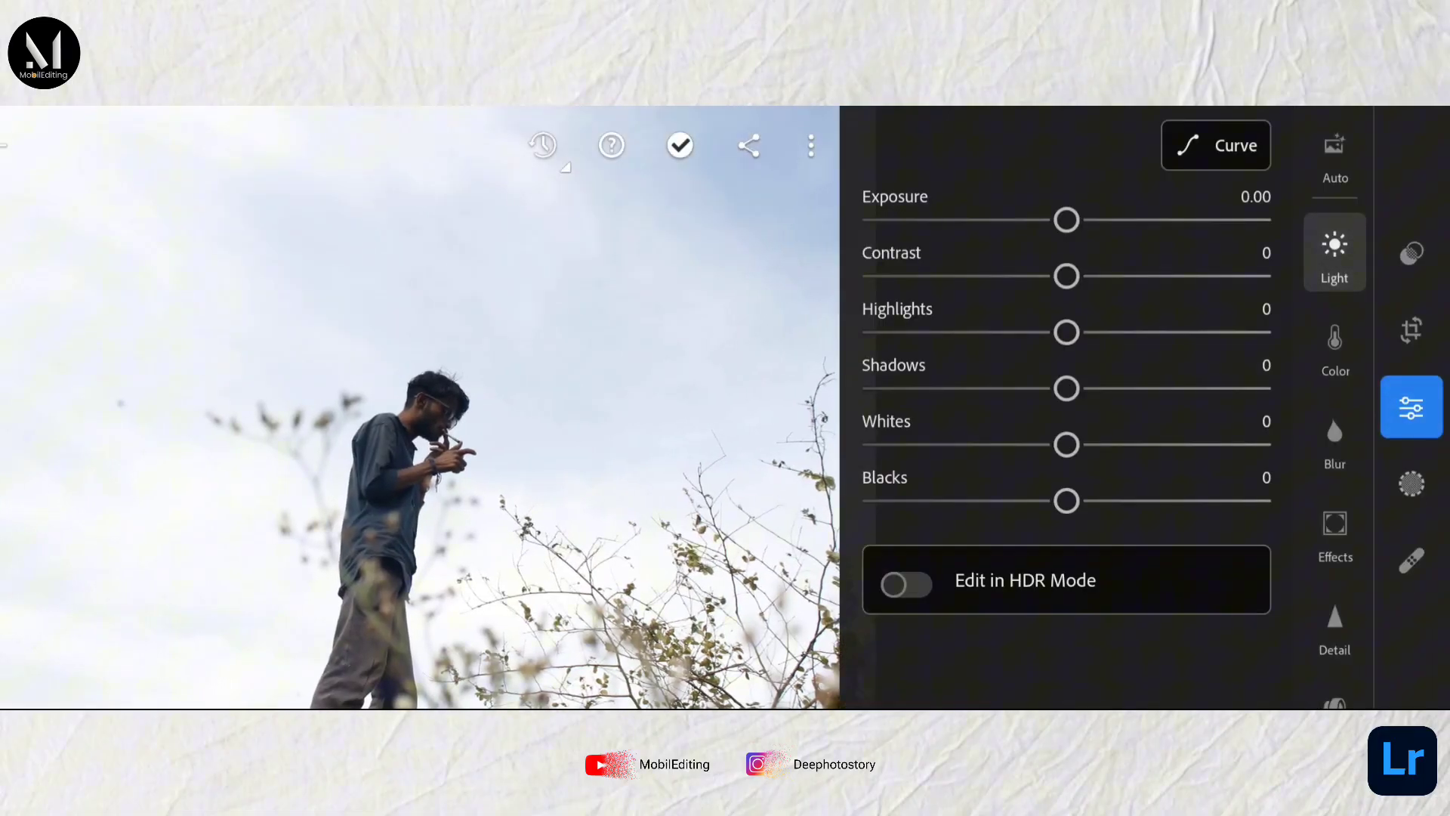
drag(1065, 444, 999, 444)
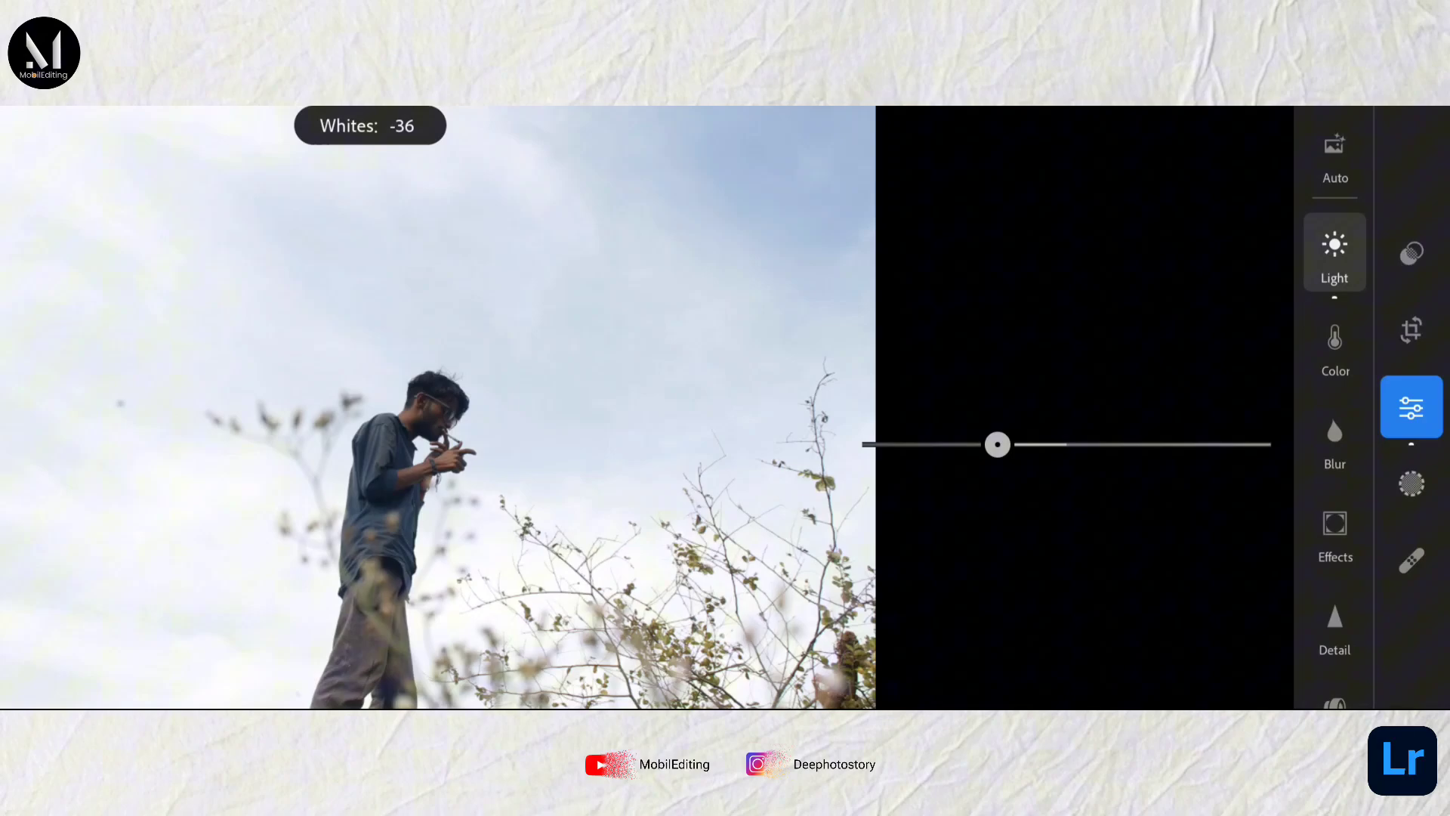
drag(997, 444, 1096, 388)
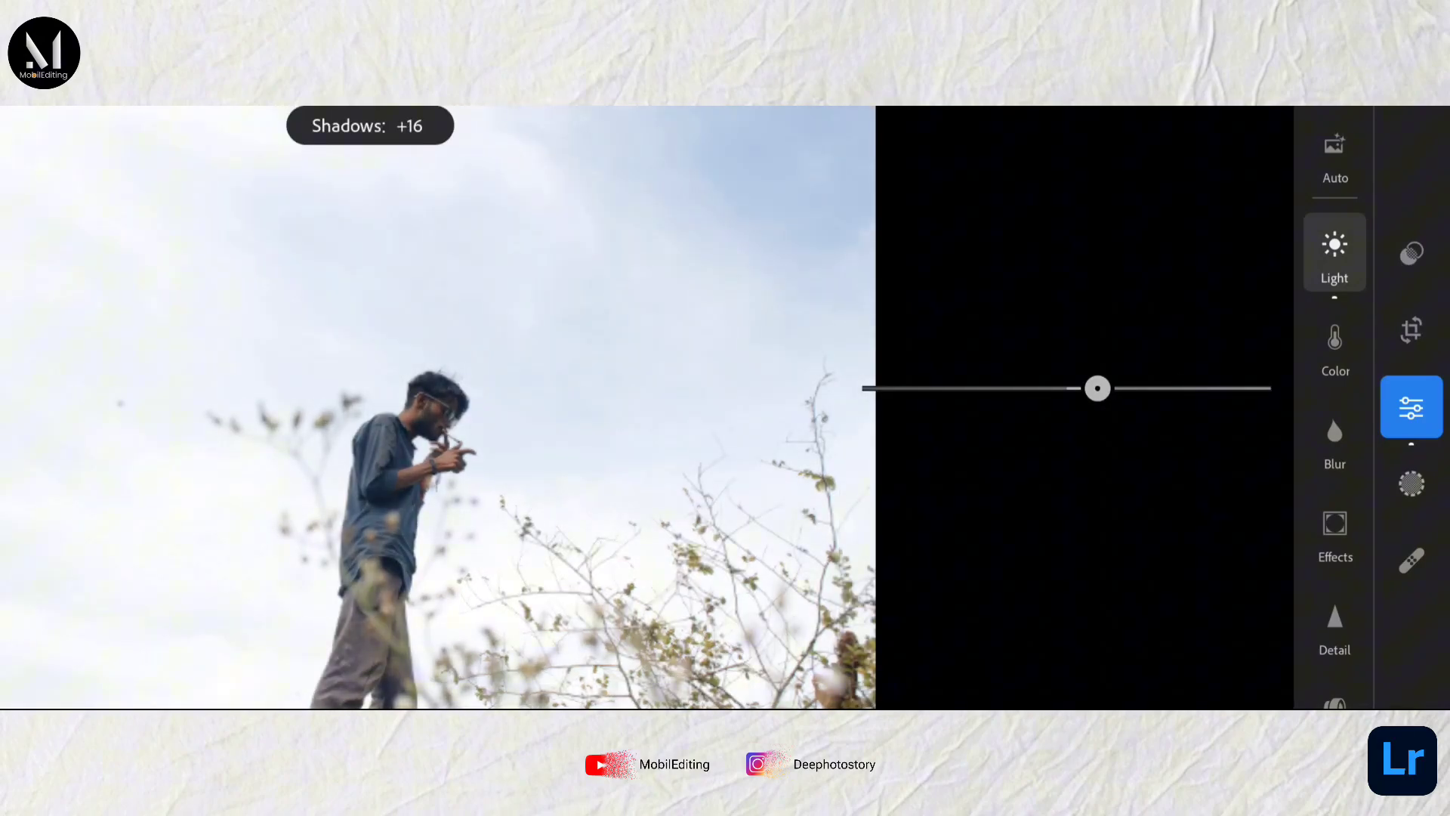
drag(1098, 388, 1039, 275)
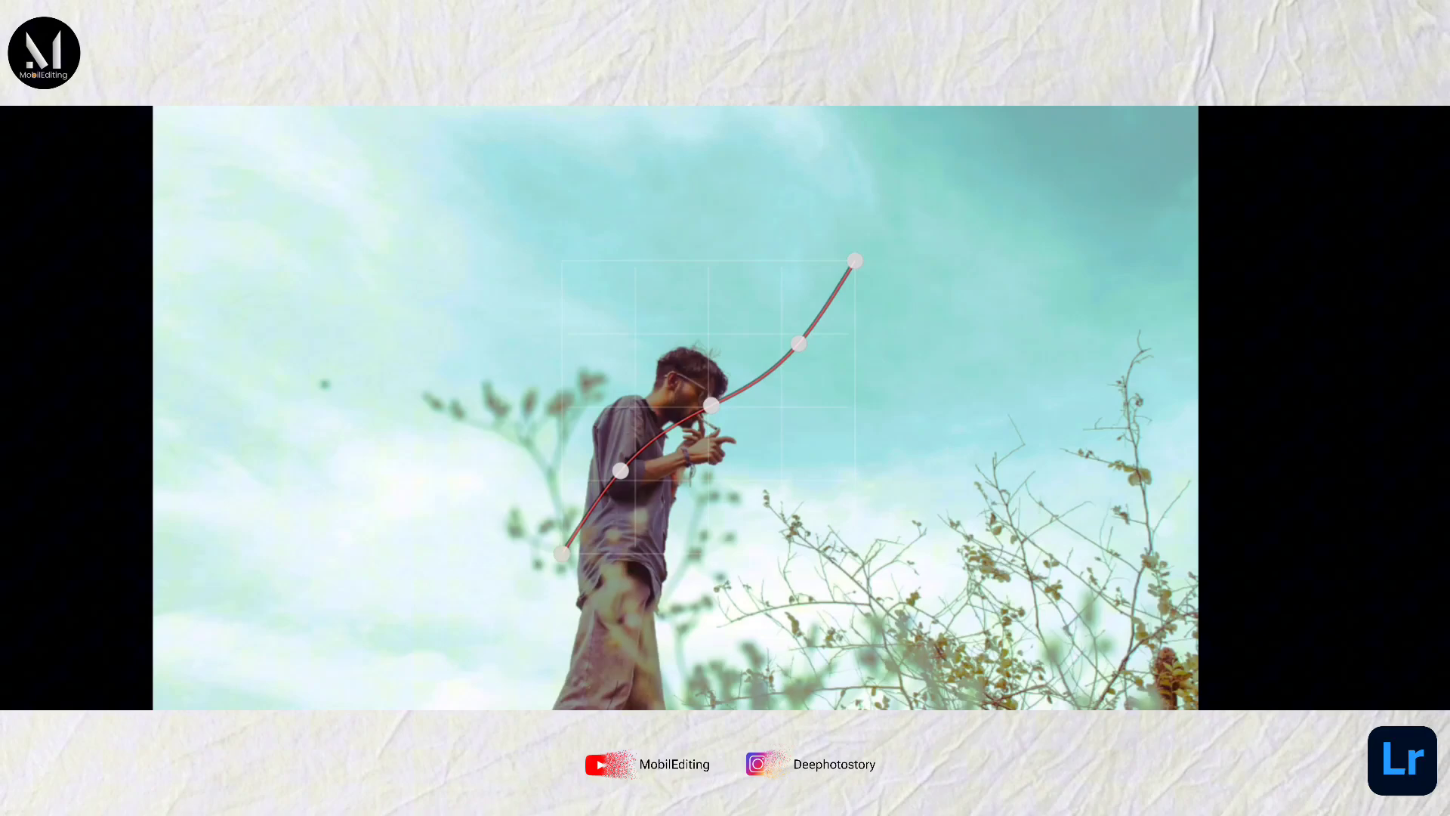
Adjust the green channel curve toward a muted grey-teal and finish curve editing.
click(1249, 219)
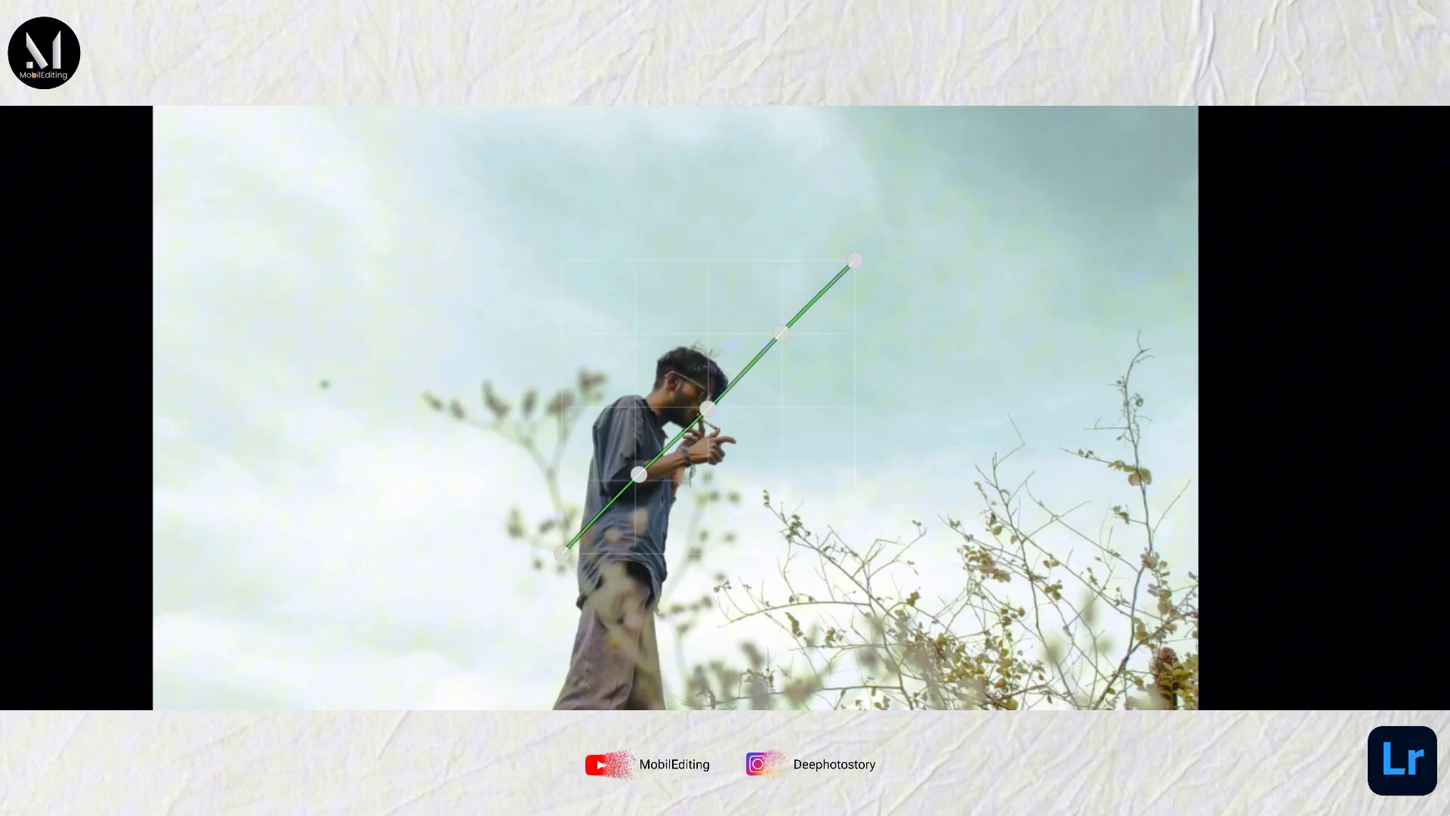
click(1334, 344)
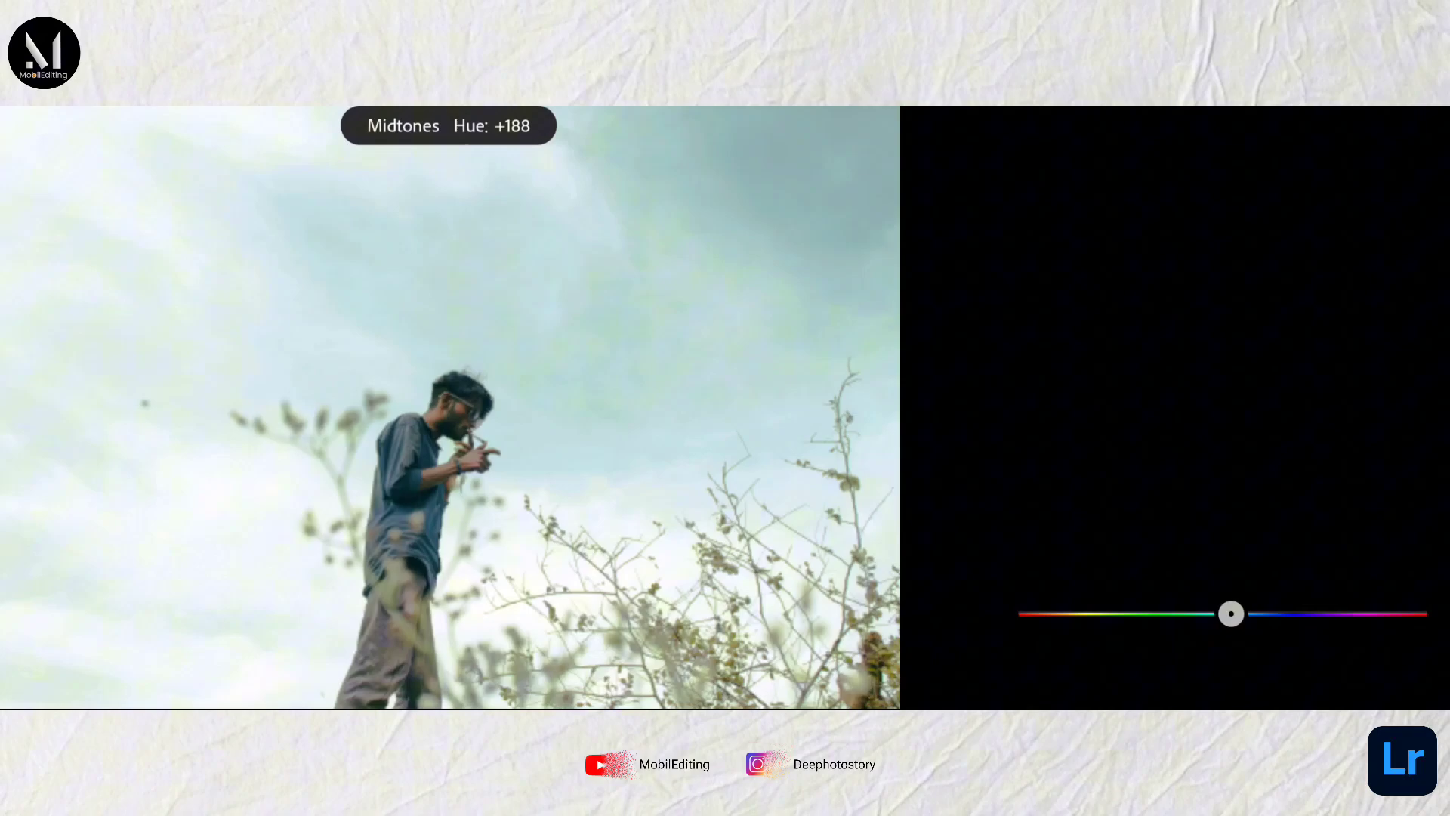
In Color Grading set Midtones Hue 188 and Global Luminance -68 for a deeper blue sky.
drag(1231, 613, 1148, 613)
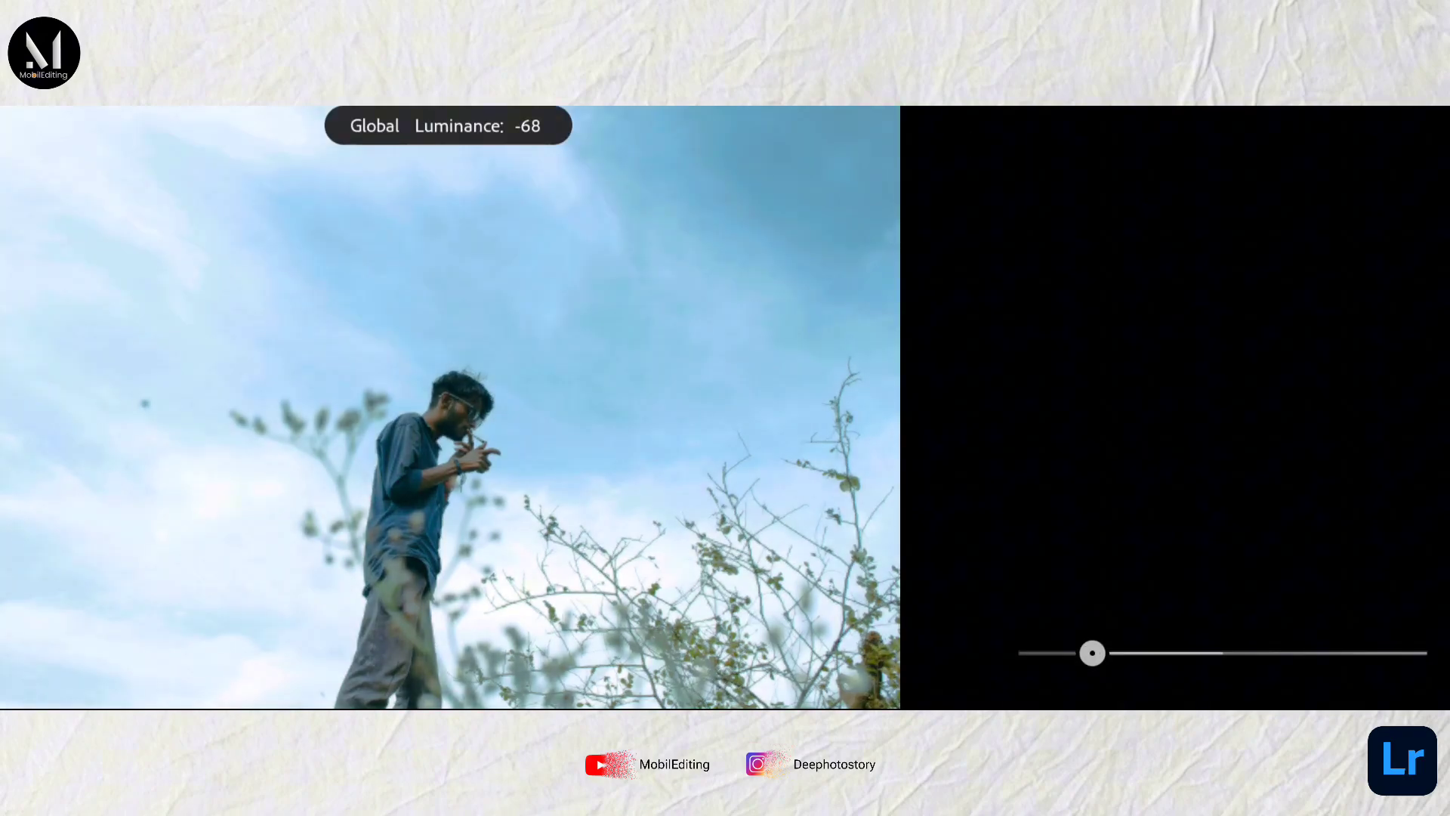
click(1334, 347)
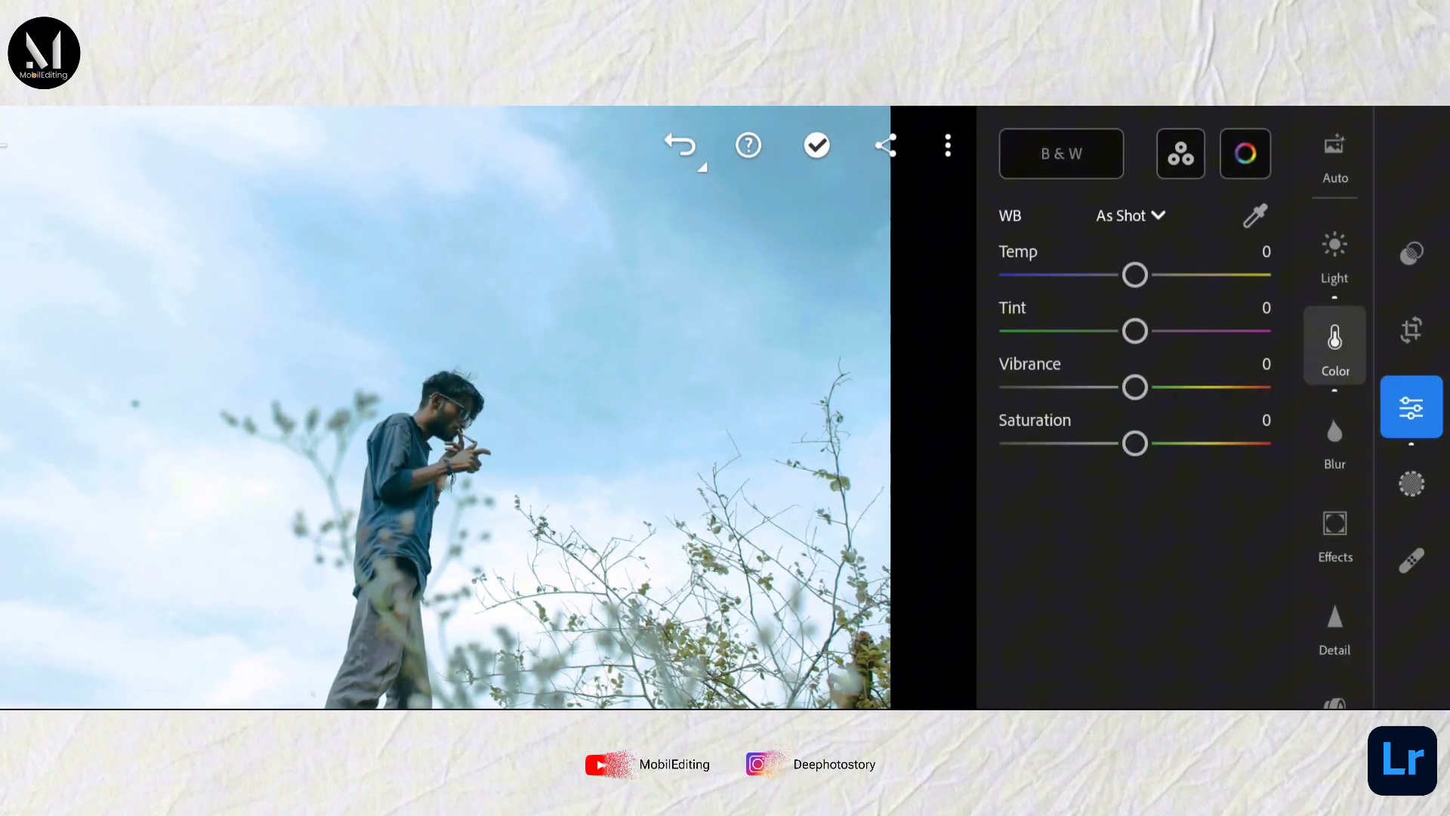
Add a mask at Exposure -0.67 and a radial mask around the man at about -0.6.
click(1410, 484)
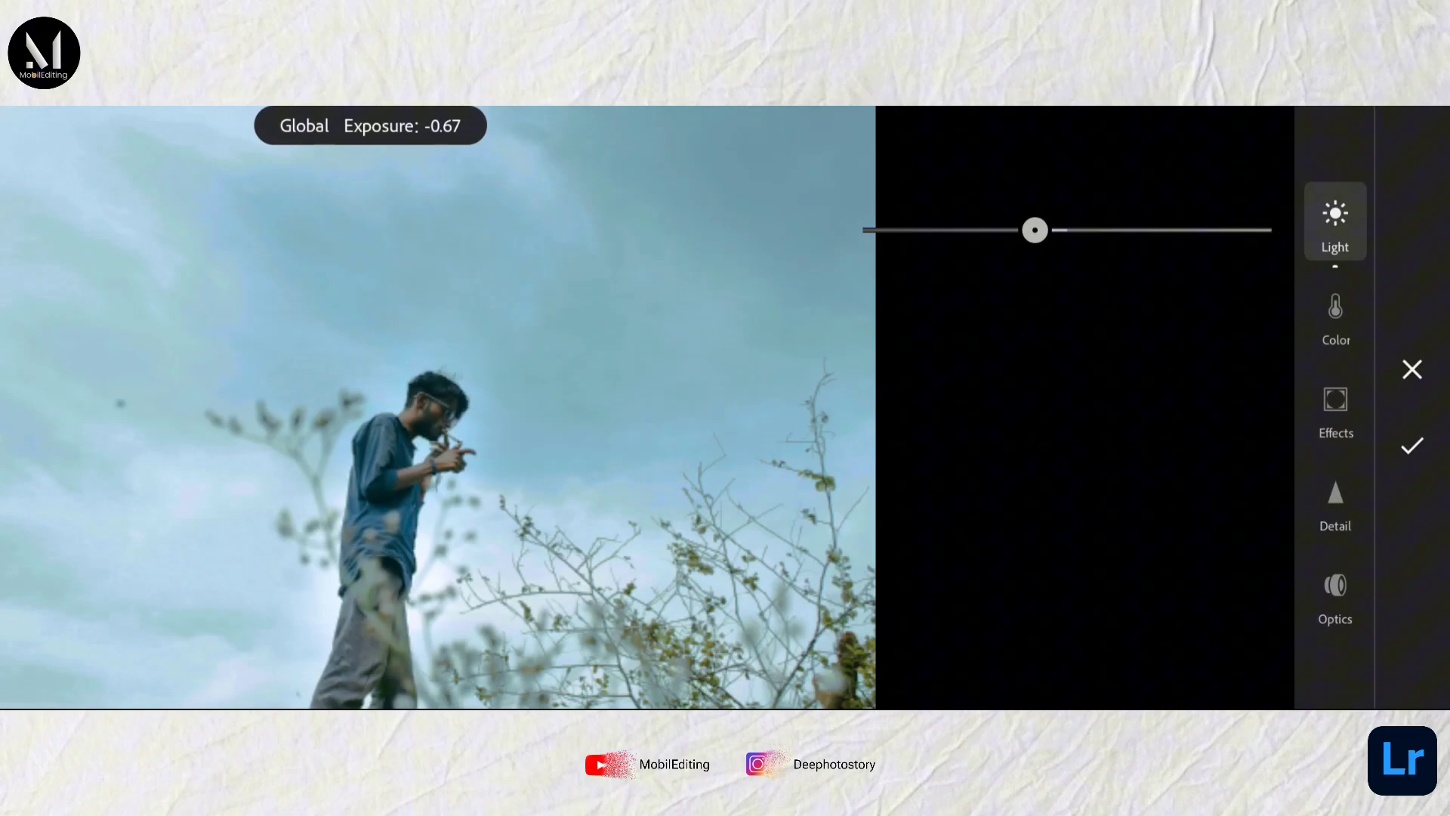
click(1334, 406)
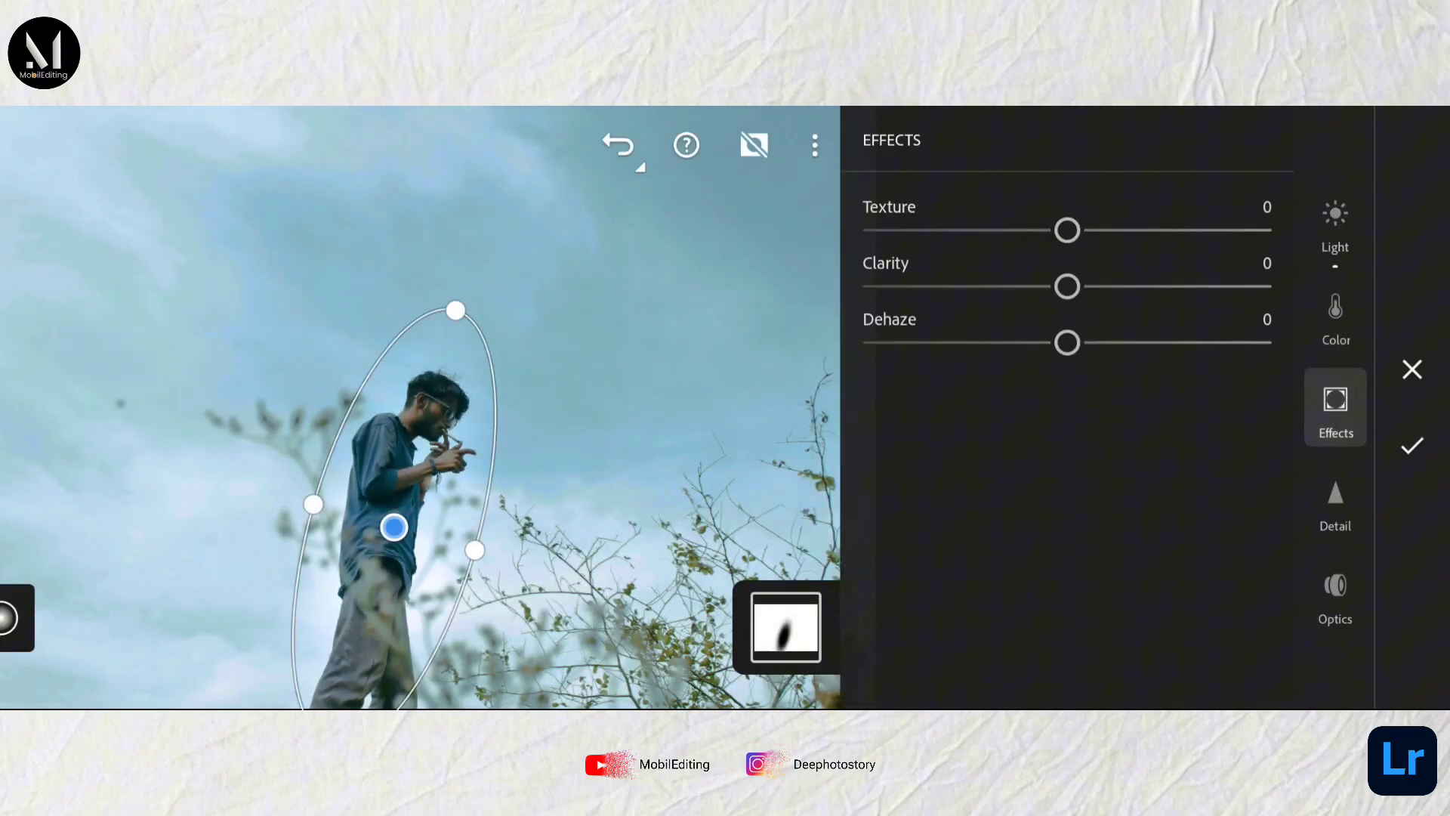
click(1334, 222)
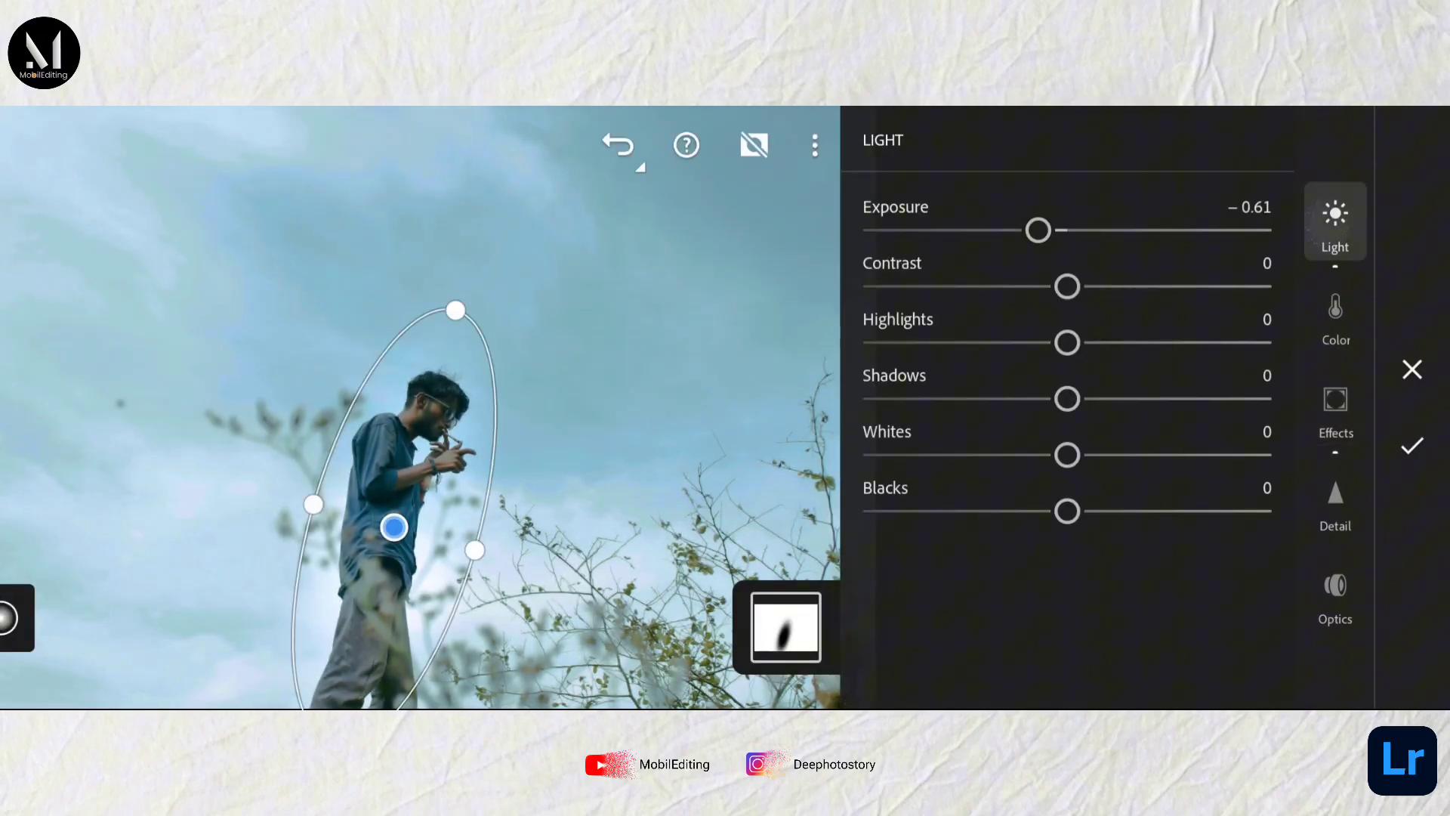
drag(1038, 229, 1011, 230)
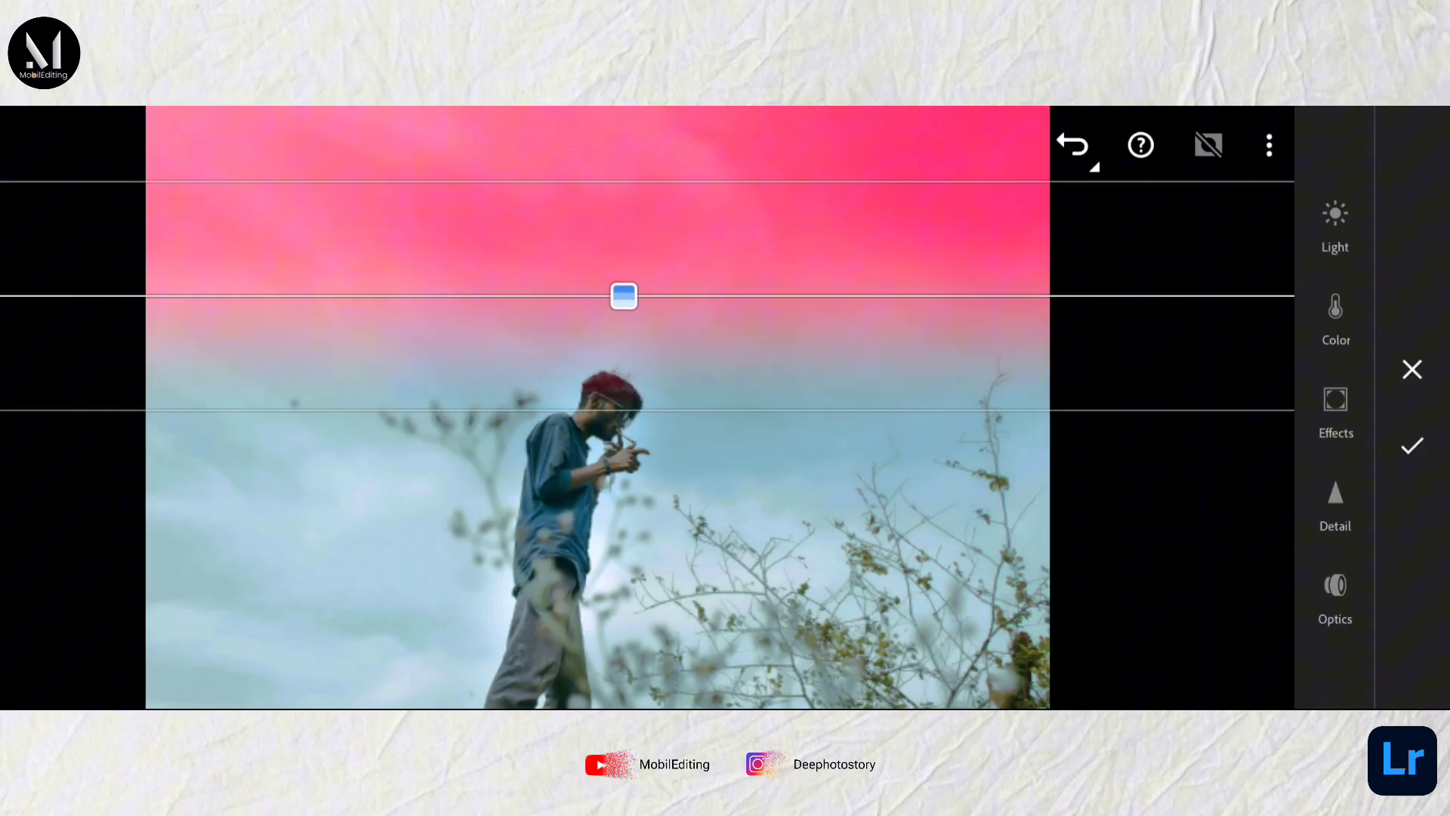
Give the top sky gradient Texture -44, Clarity -100 and Dehaze -100, then confirm it.
click(1334, 406)
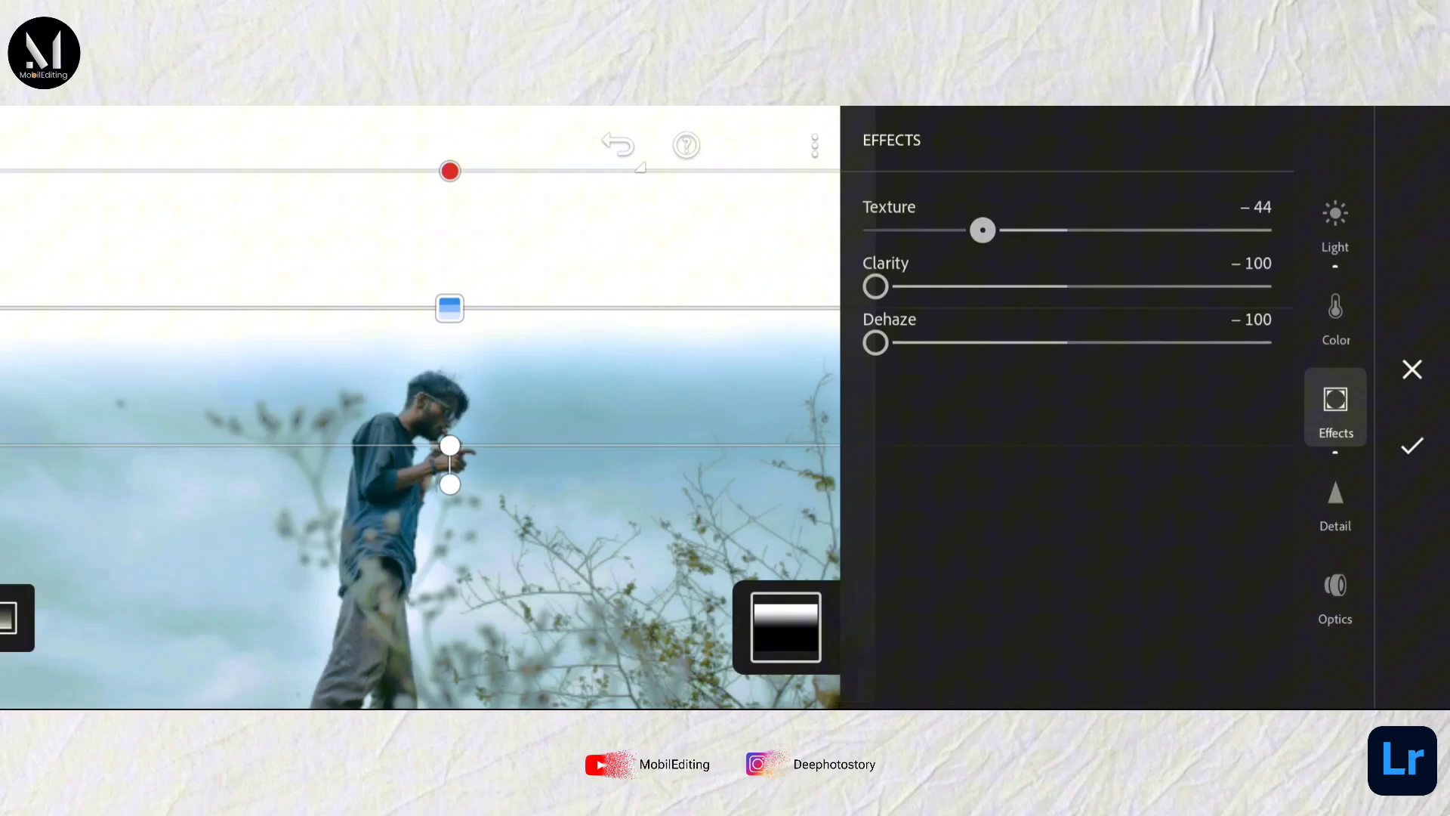
click(982, 230)
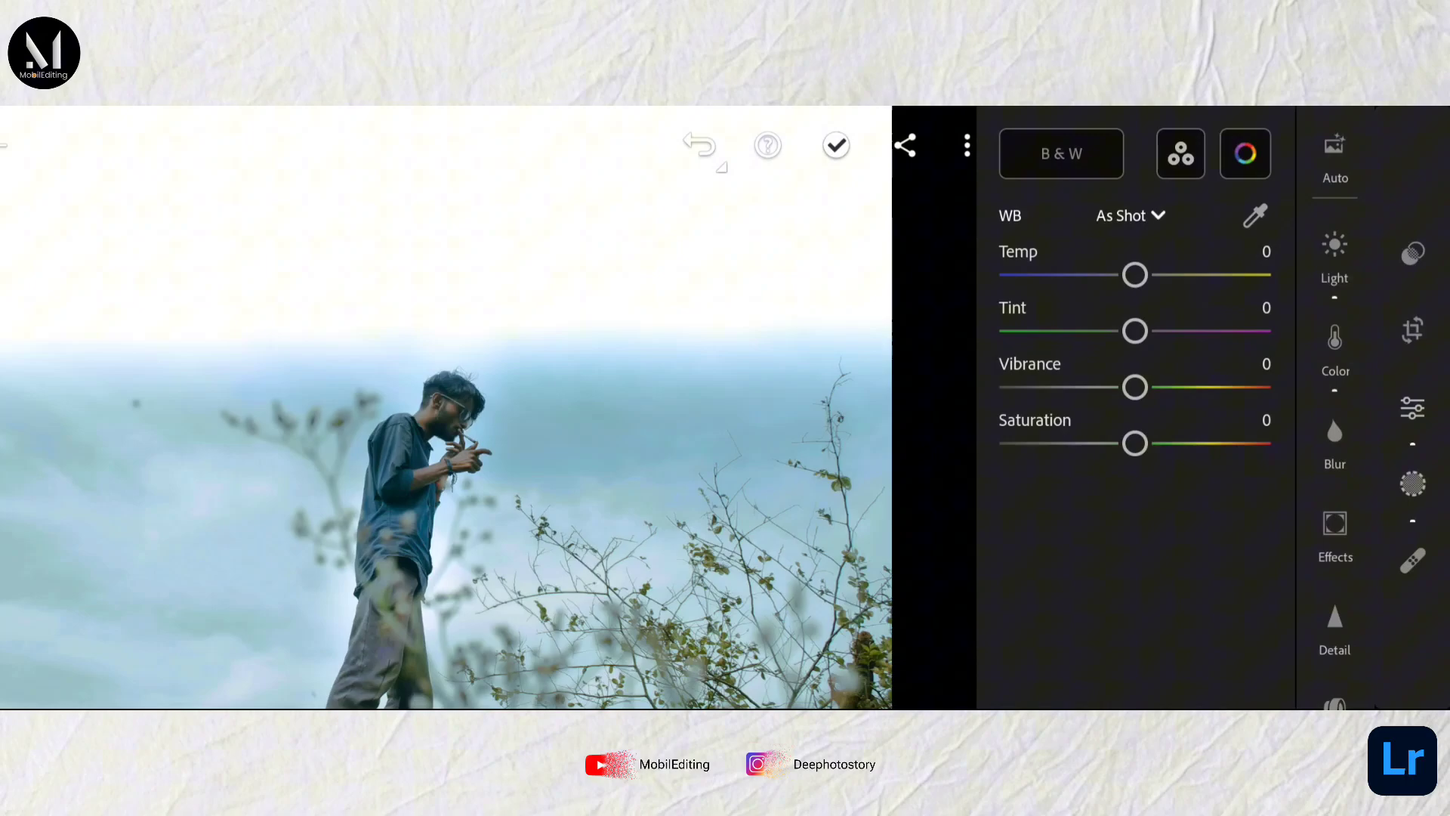
Add an angled linear gradient from the bottom with Exposure about -2.55.
drag(1135, 443, 1303, 349)
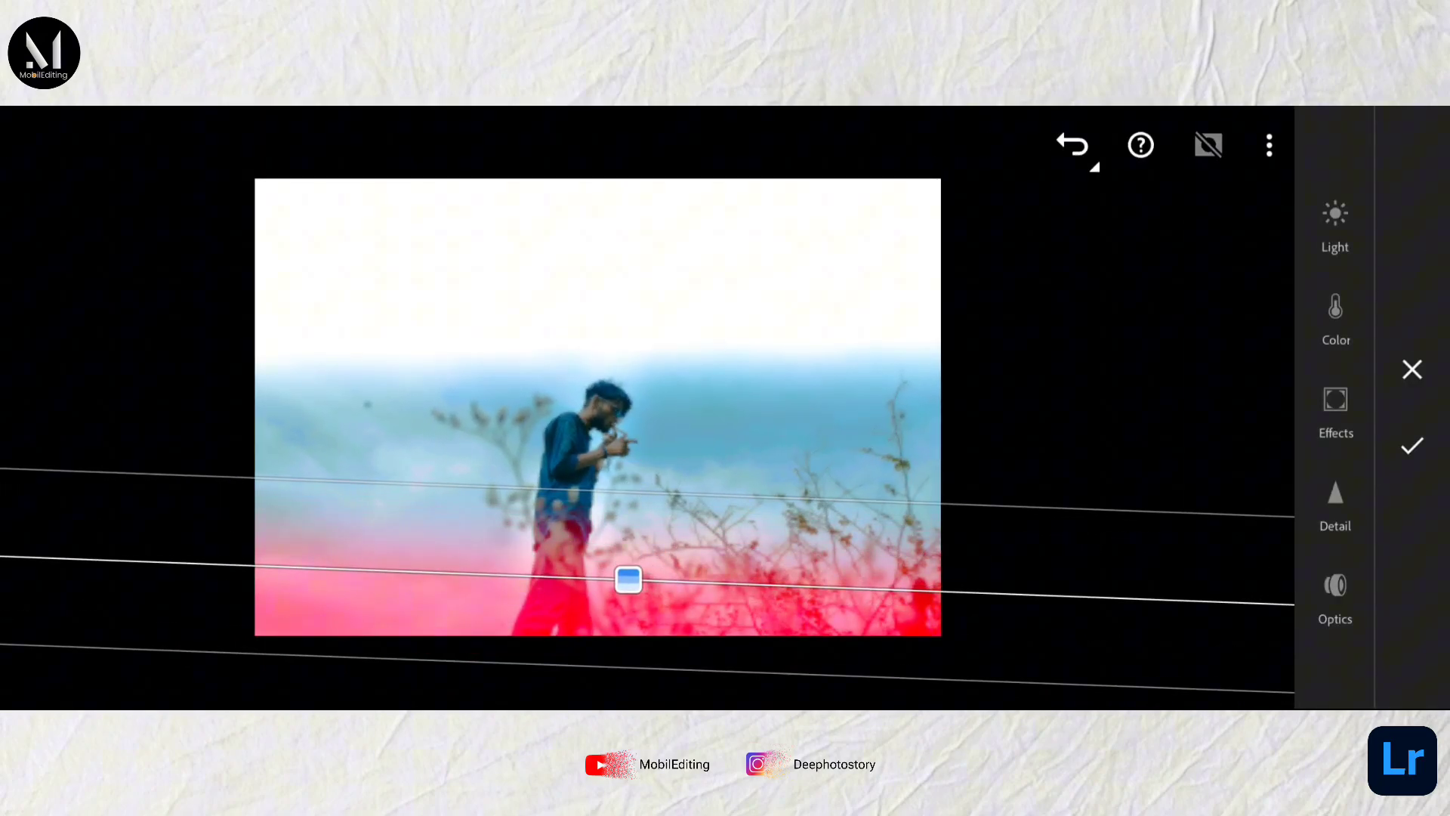
drag(627, 580, 627, 609)
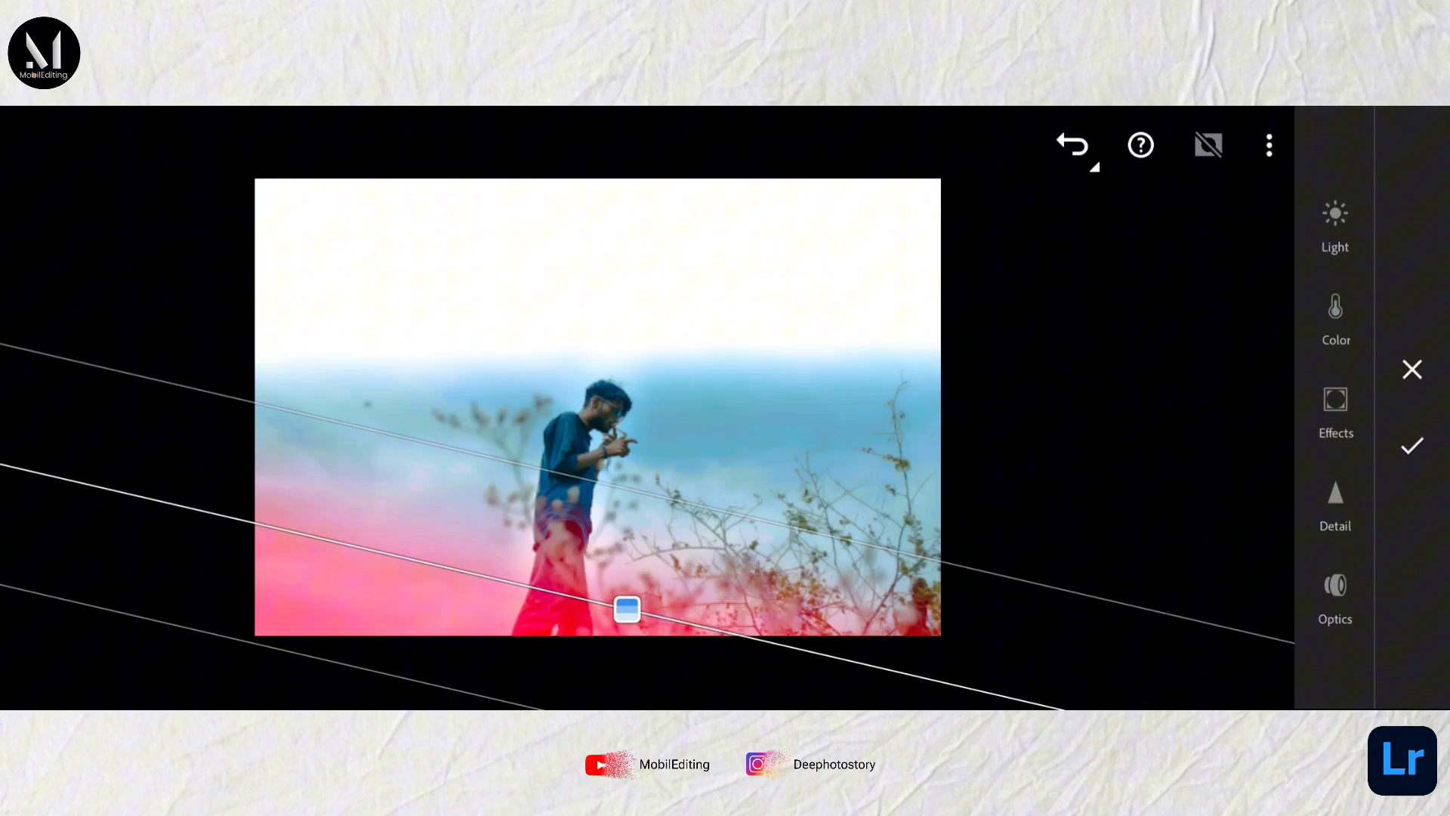
click(1334, 410)
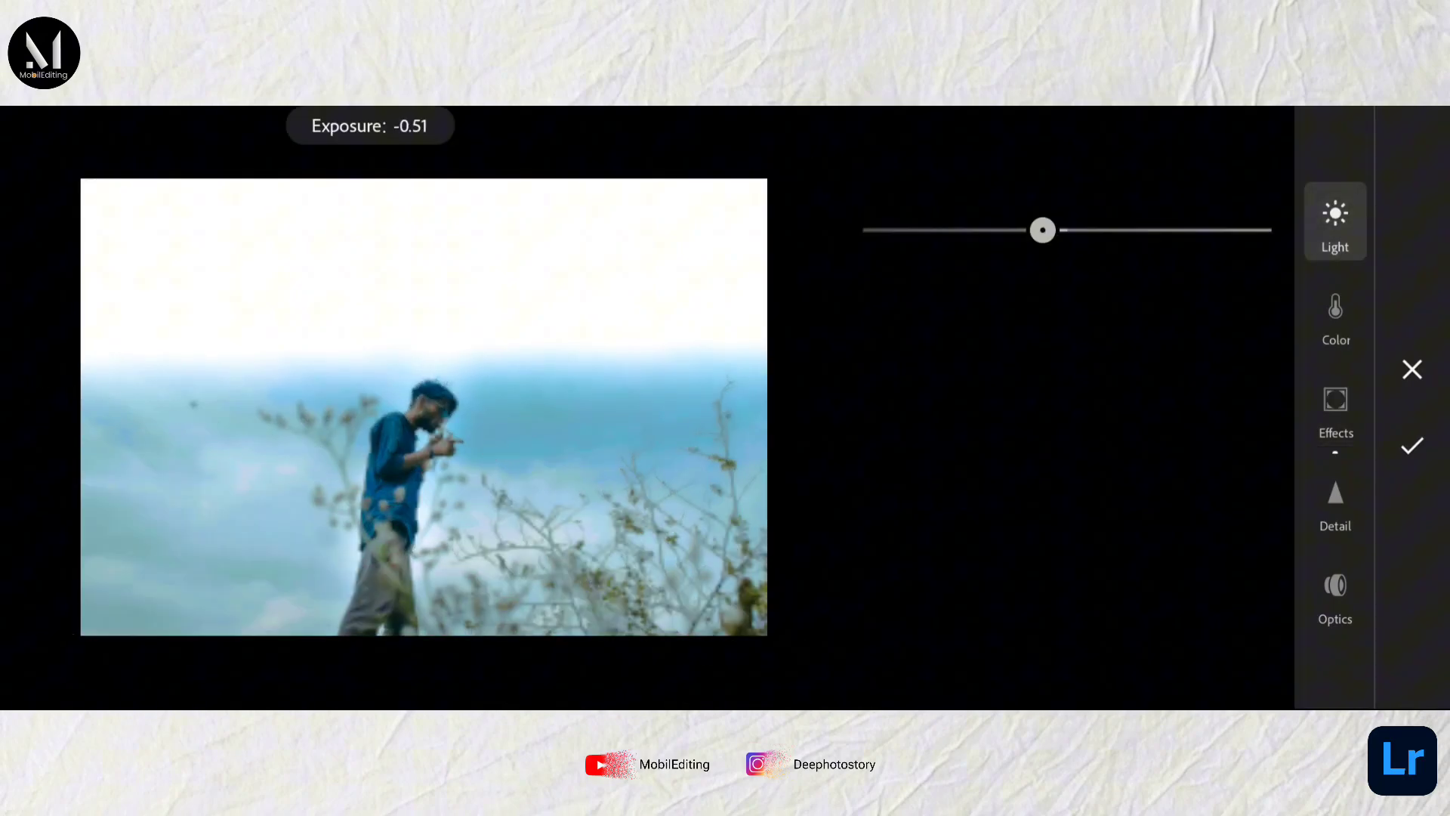
drag(1042, 229, 946, 229)
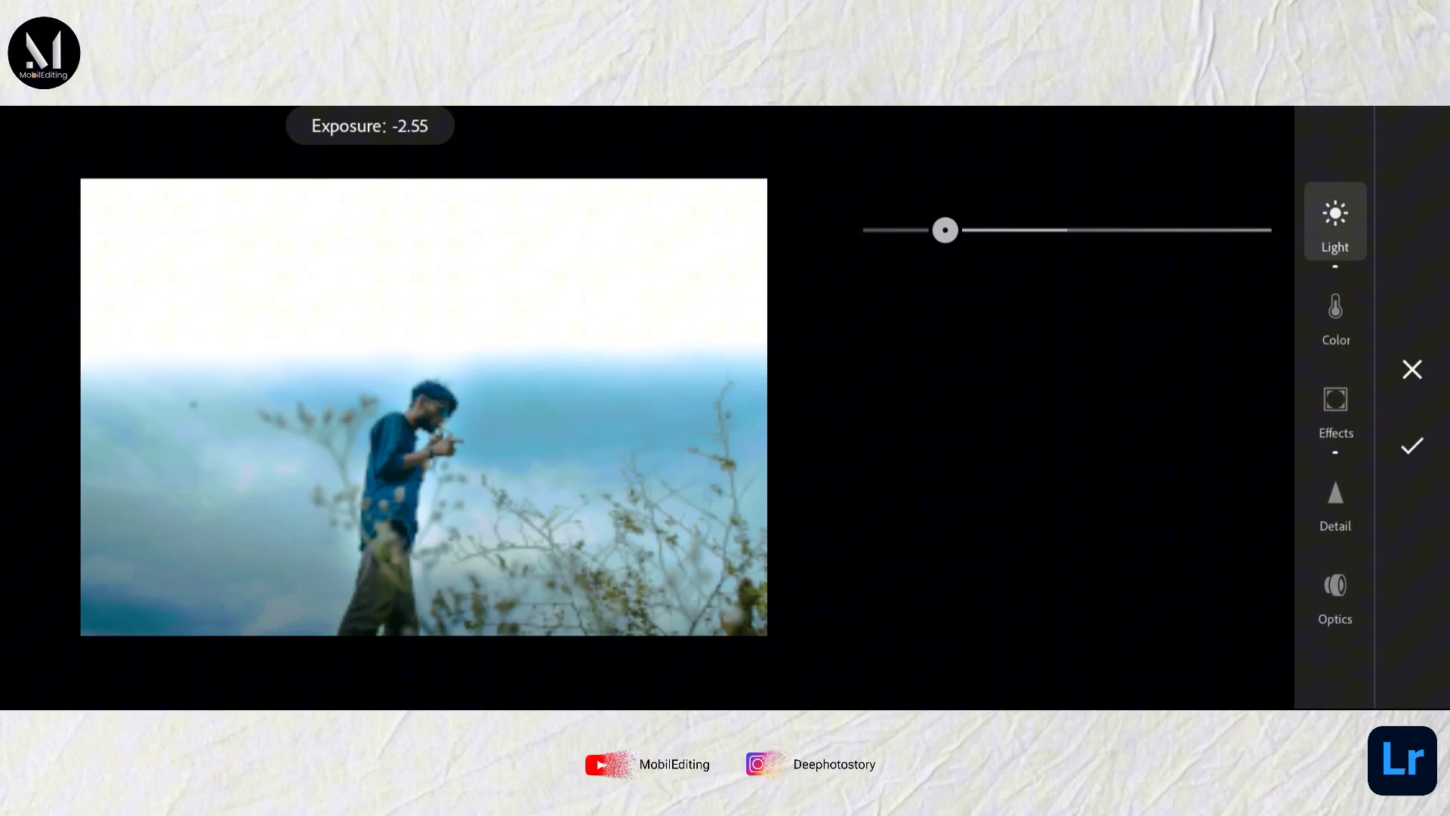
Confirm the mask and set Temp +11, Tint -4, Vibrance +12 and Saturation +12.
click(1333, 346)
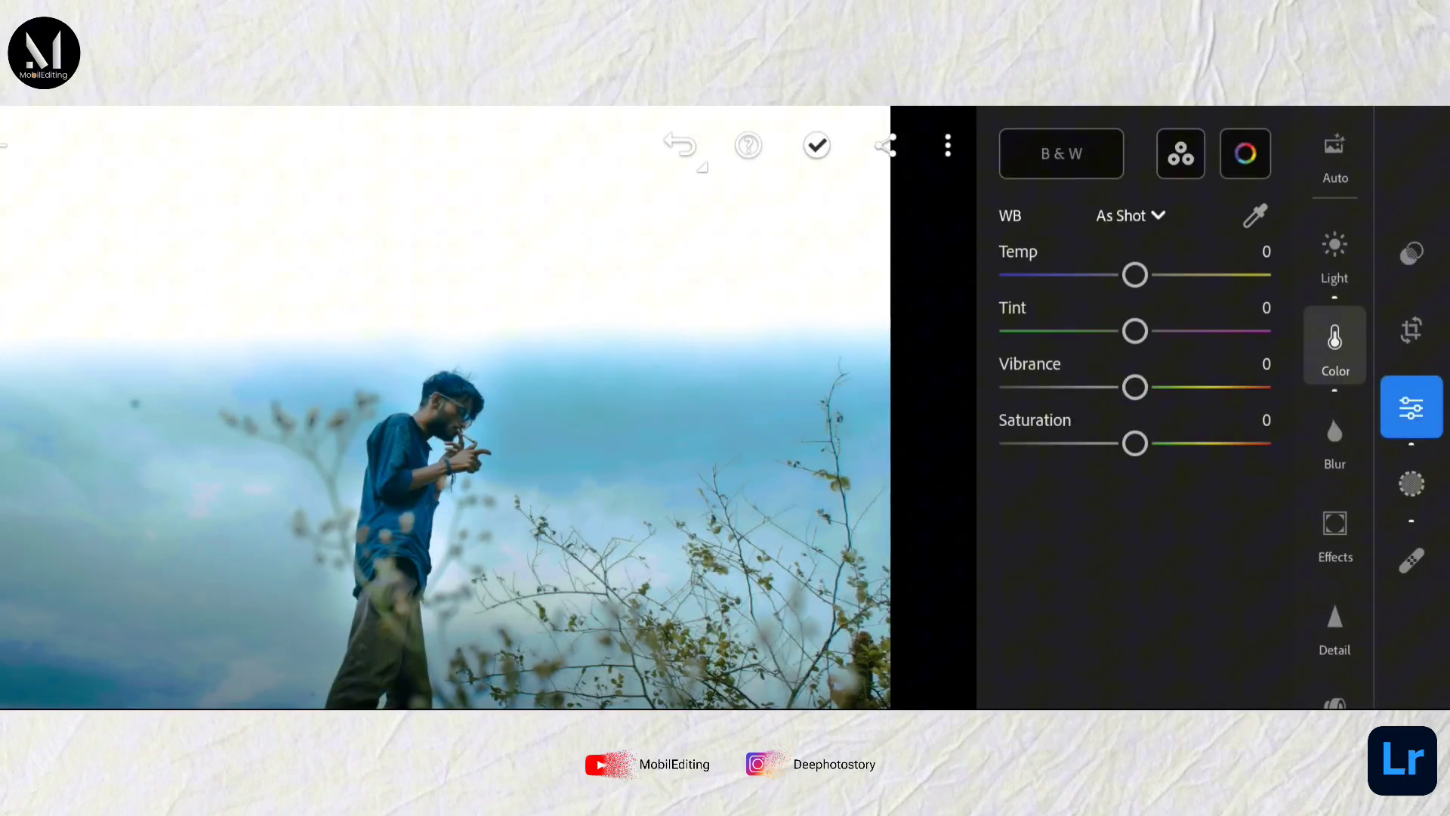
drag(1136, 275, 1150, 275)
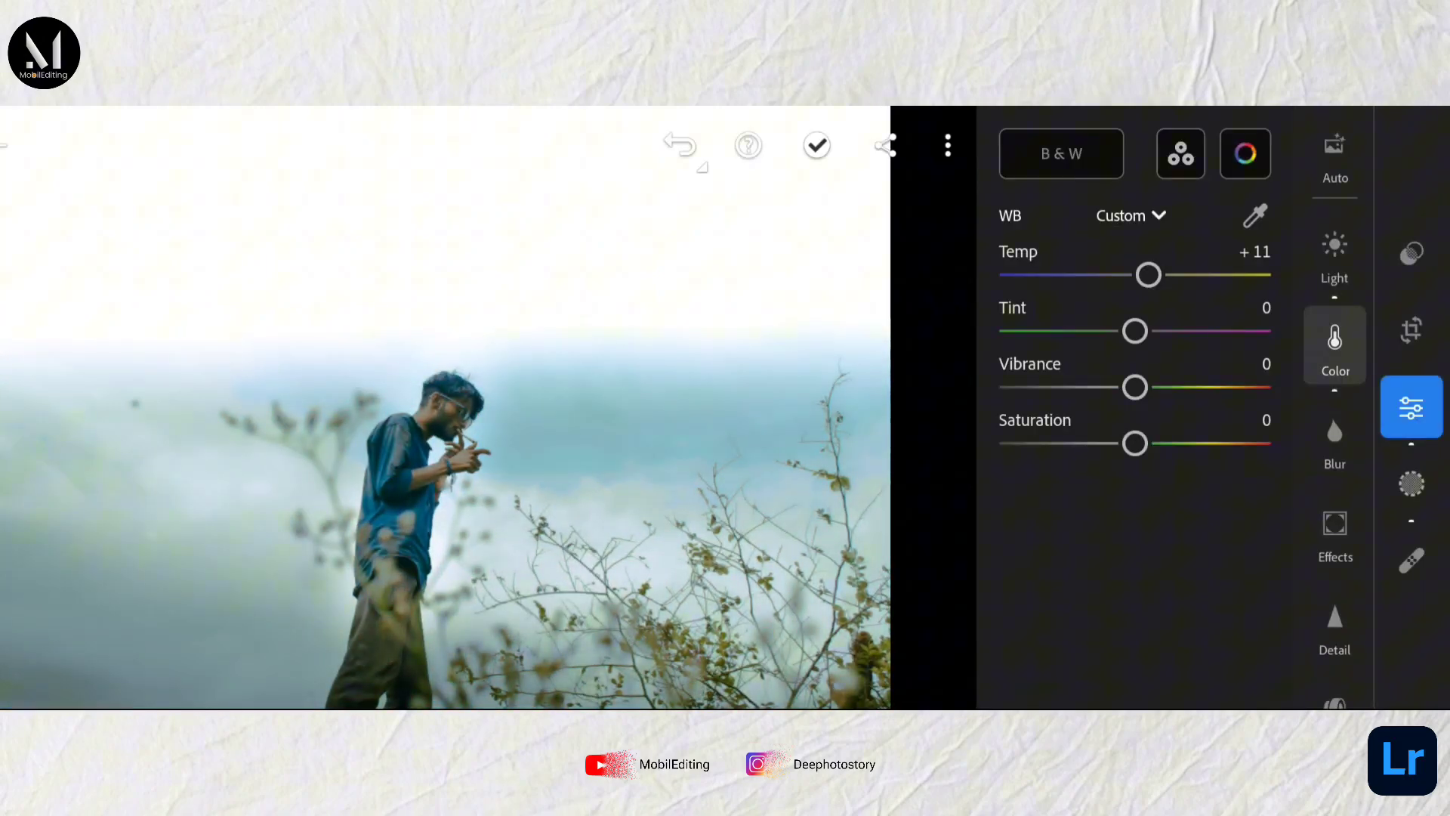
drag(1135, 387, 1102, 386)
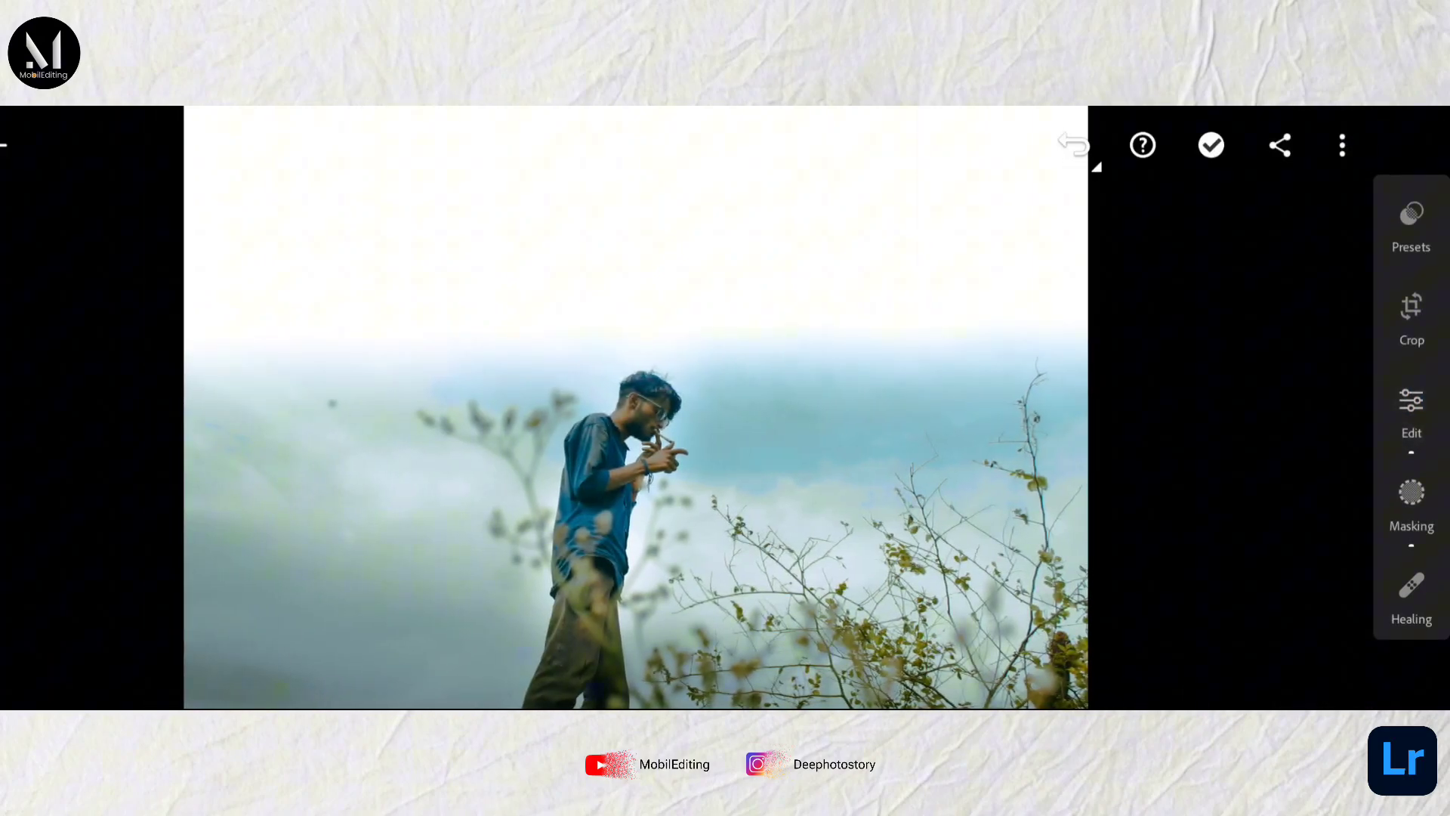
Crop the photo to a tall portrait frame.
click(1411, 313)
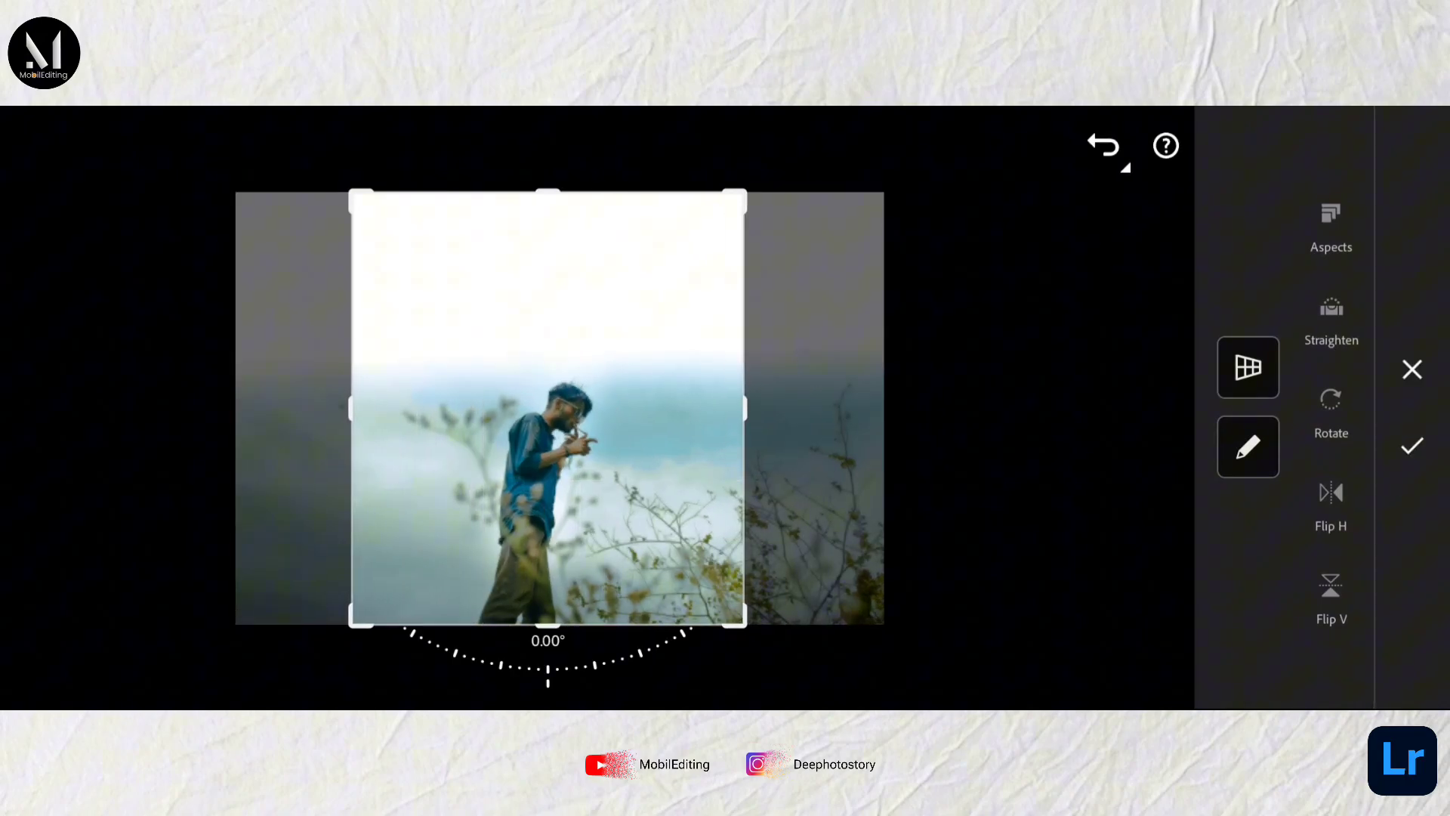
click(1411, 445)
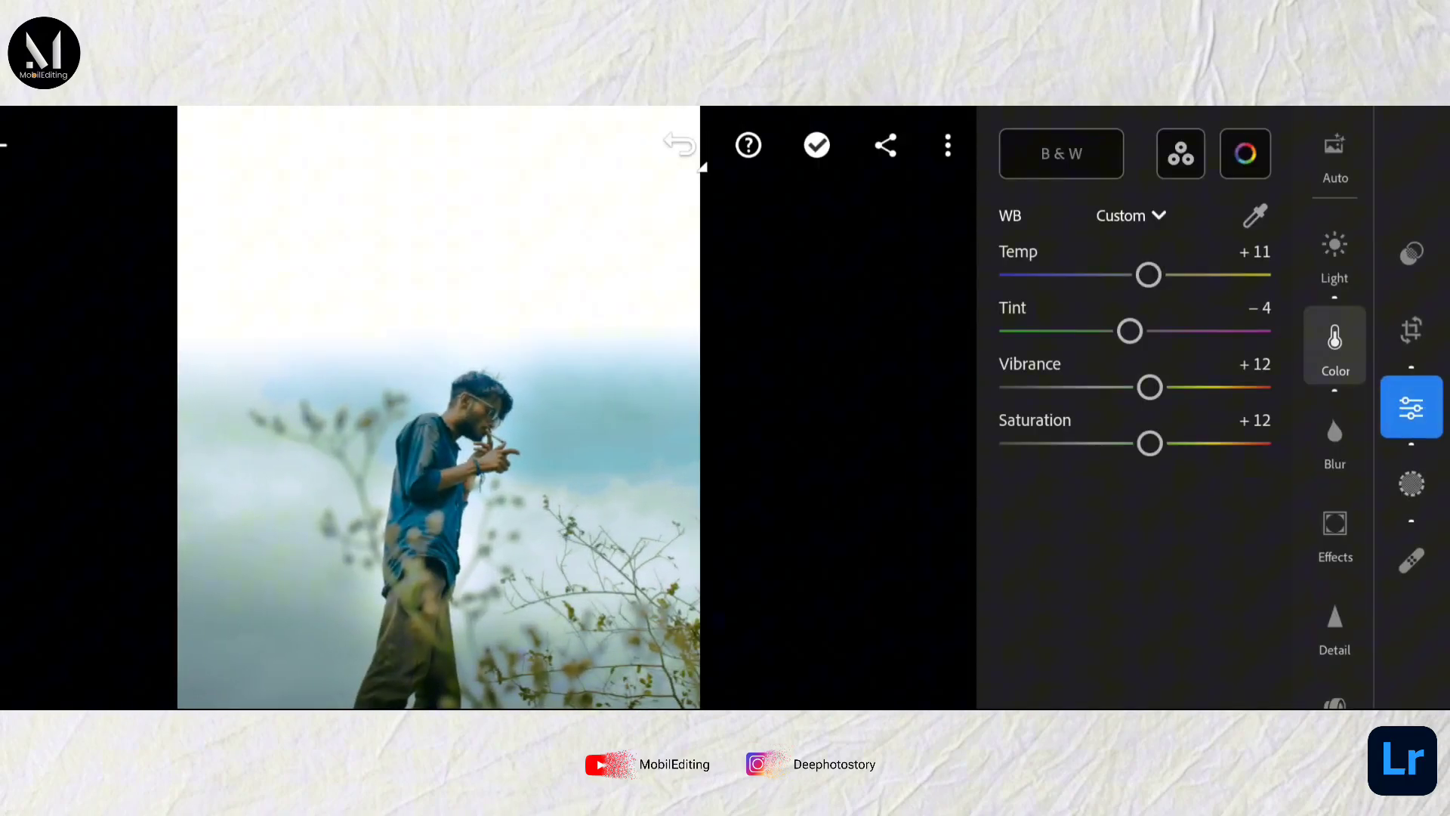
In Effects set Clarity -54 and a vignette of Amount -9, Midpoint +90, Feather +100.
click(1334, 532)
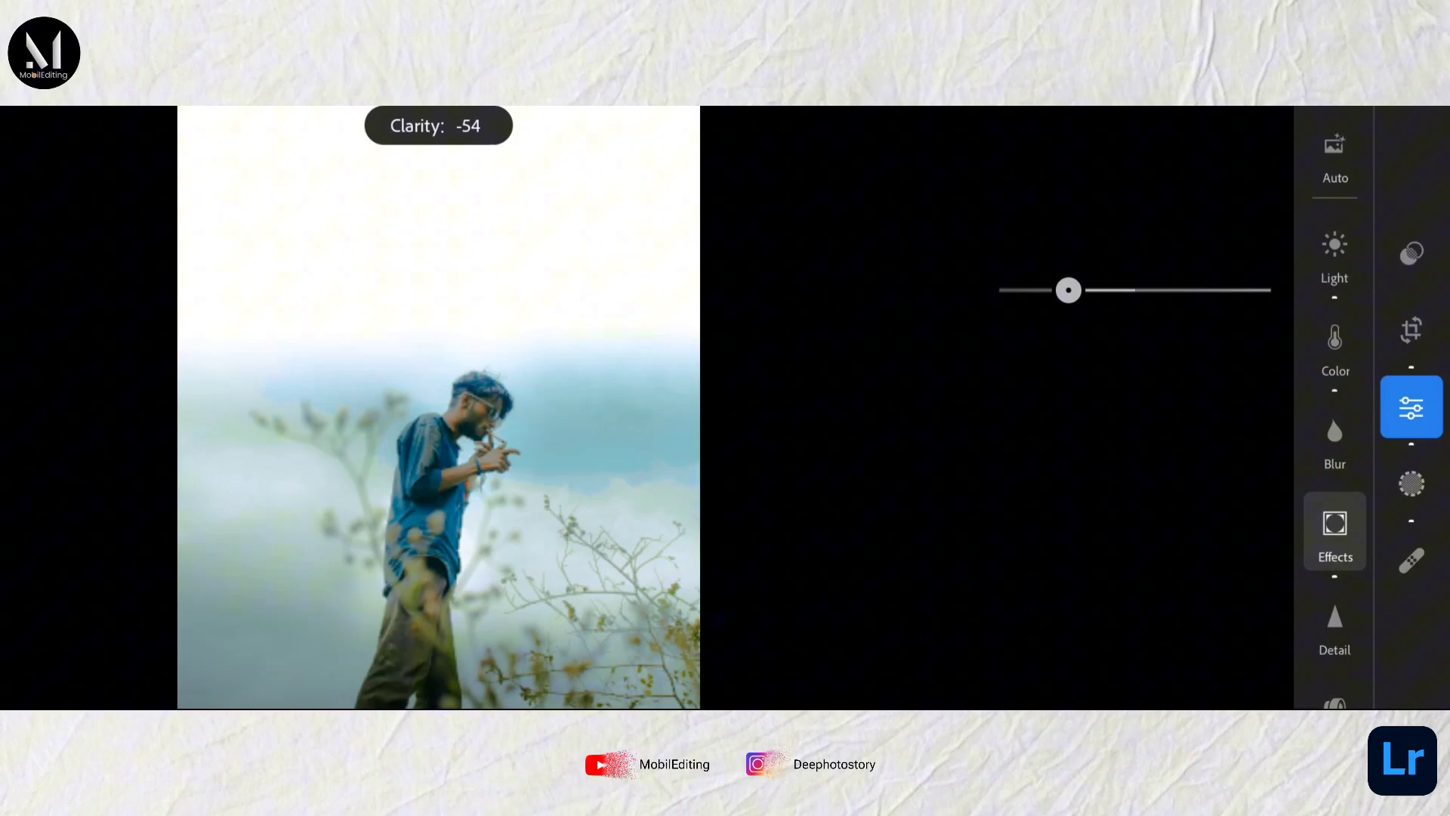
drag(1070, 290, 1077, 290)
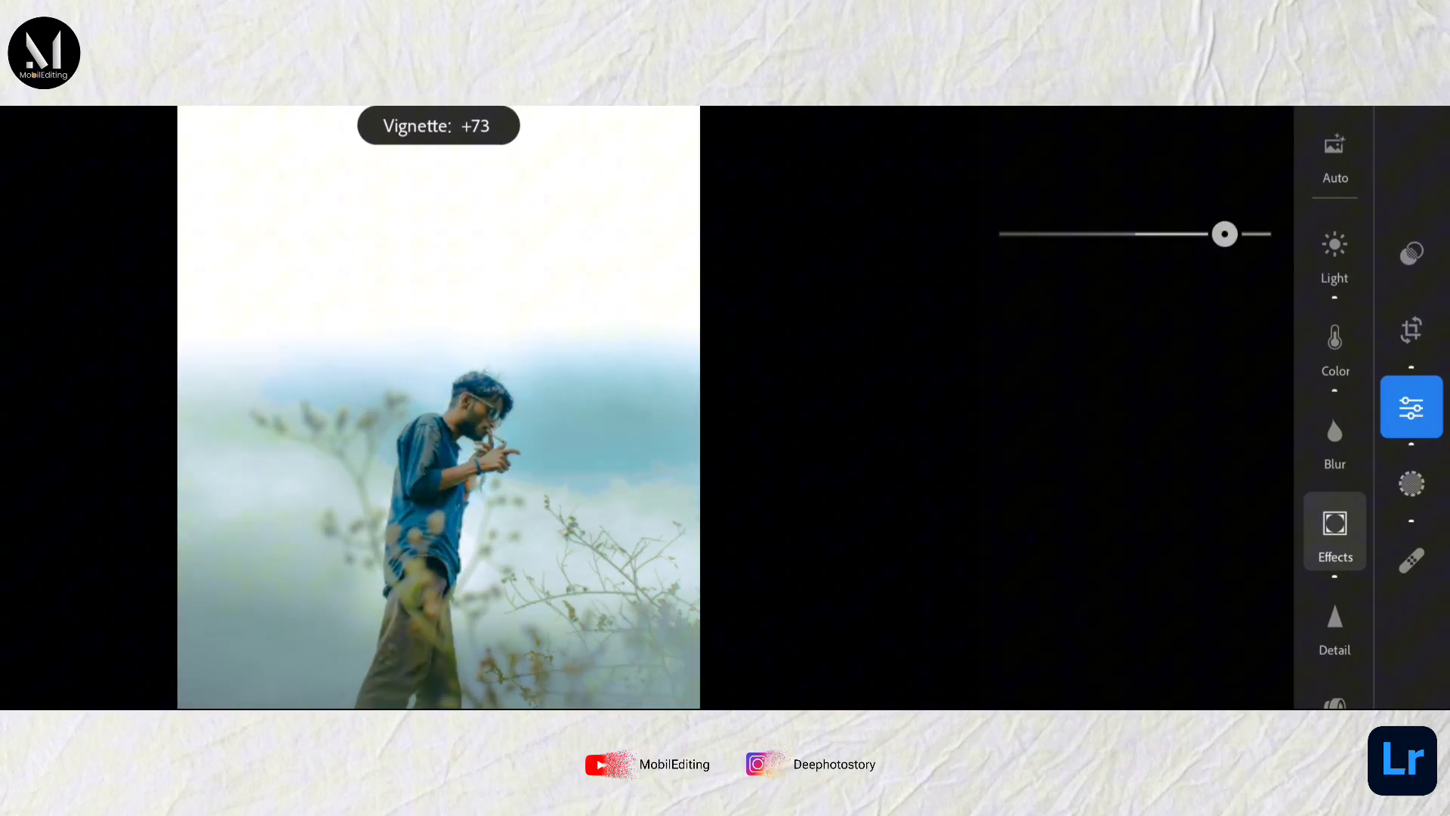
drag(1224, 233, 1178, 232)
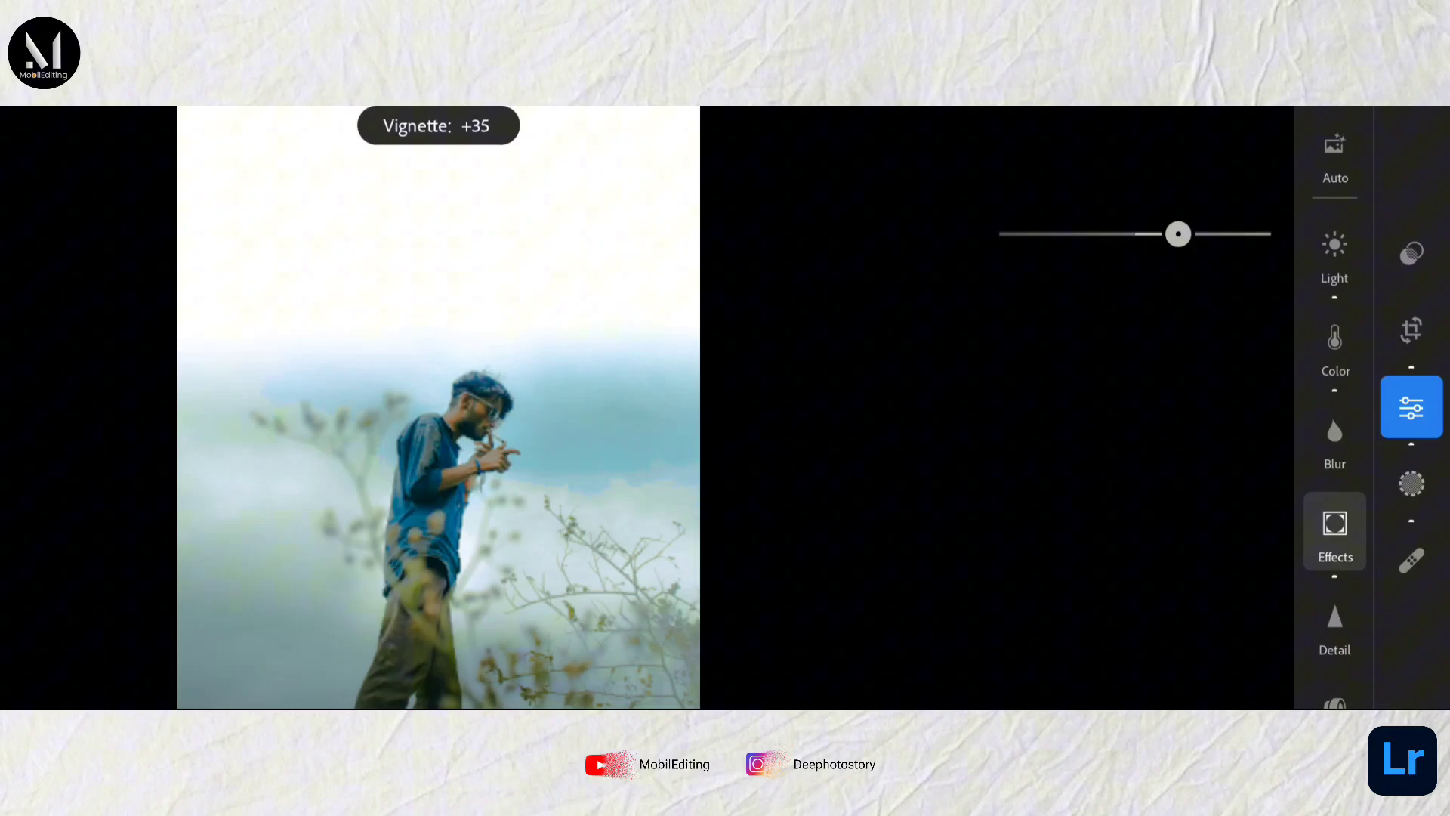
drag(1176, 232, 1124, 232)
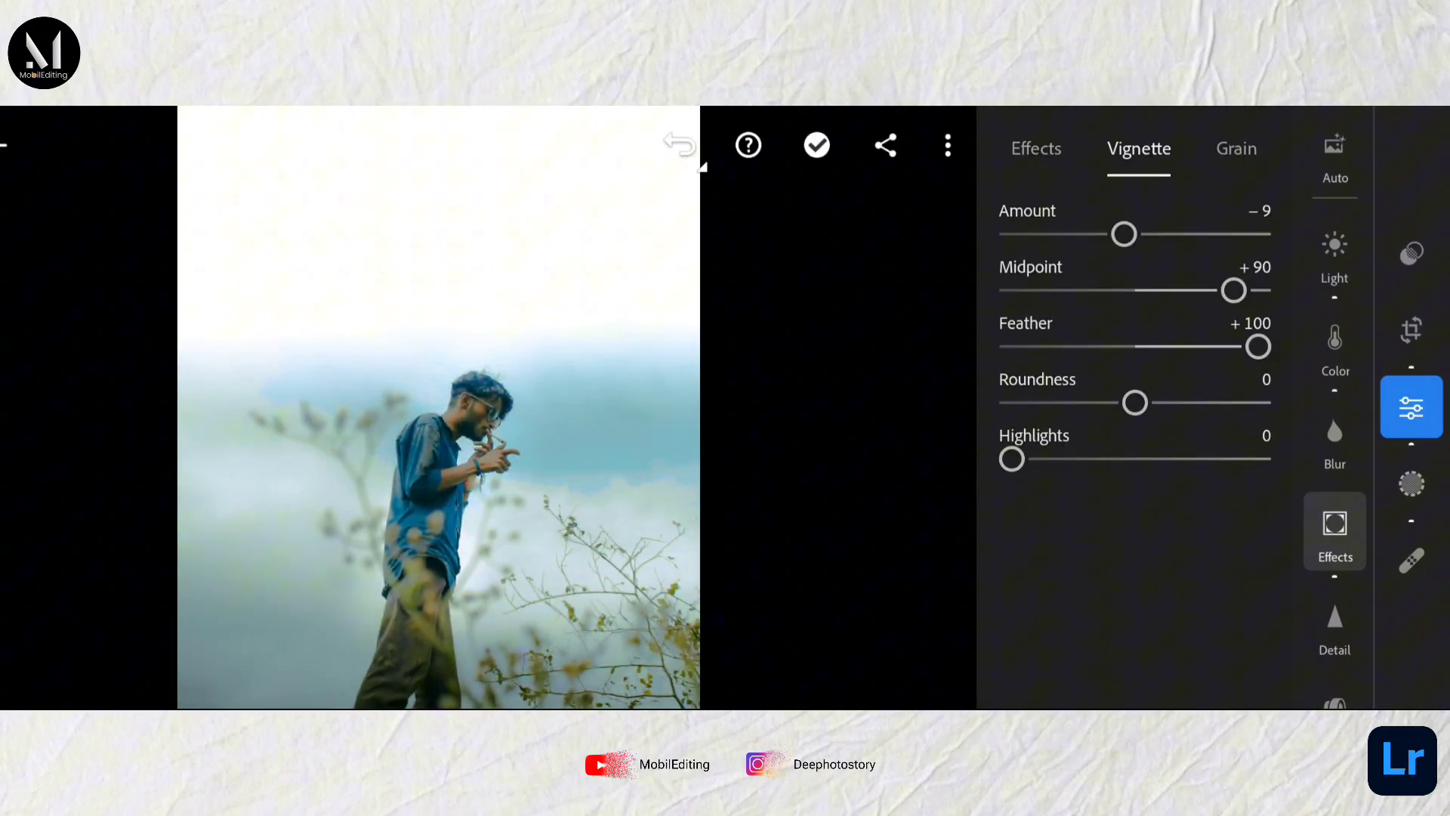
Set Noise Reduction +32 with Detail +69 and colour noise Smoothness +51.
click(1334, 623)
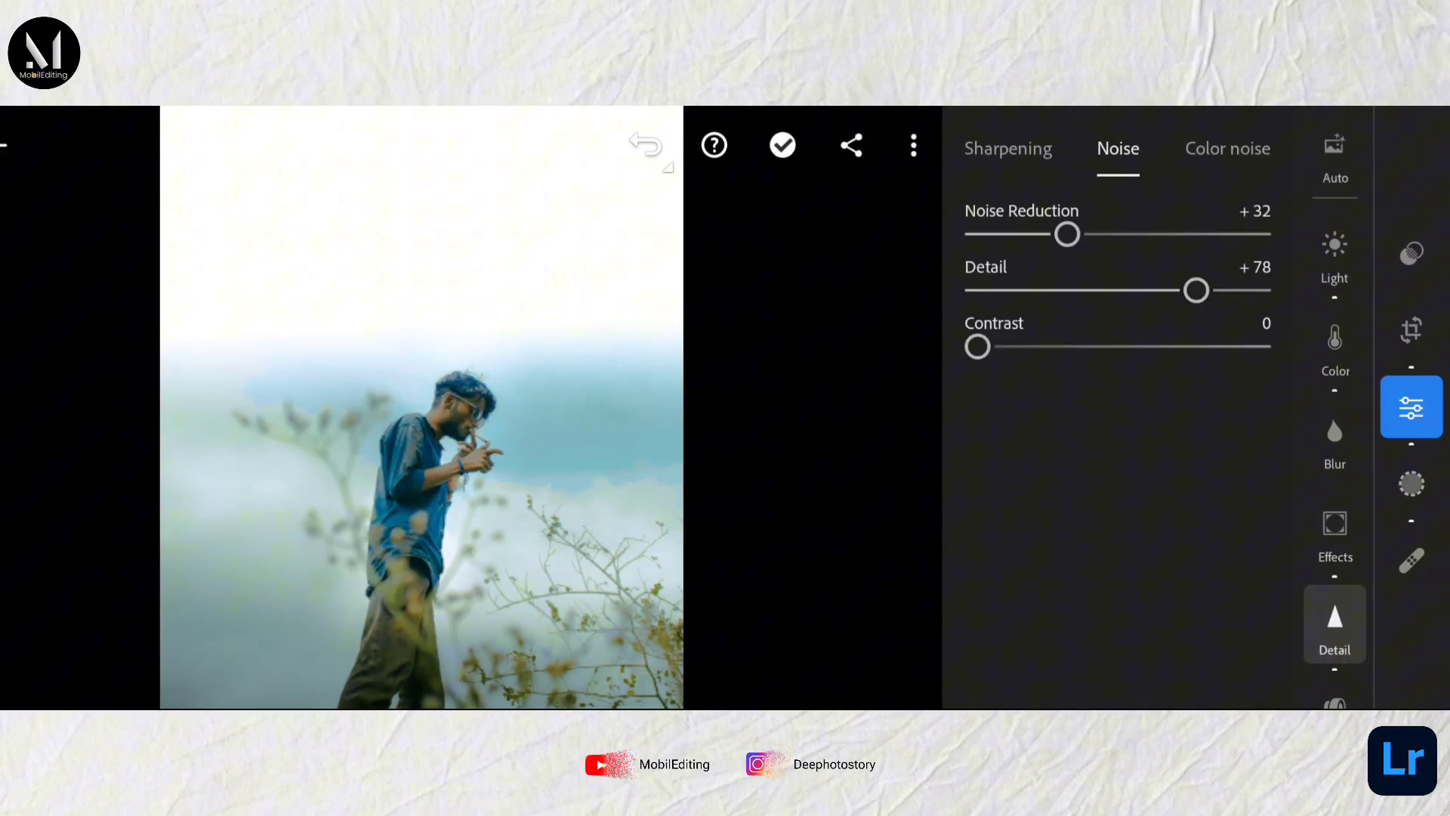
drag(1194, 291, 1171, 290)
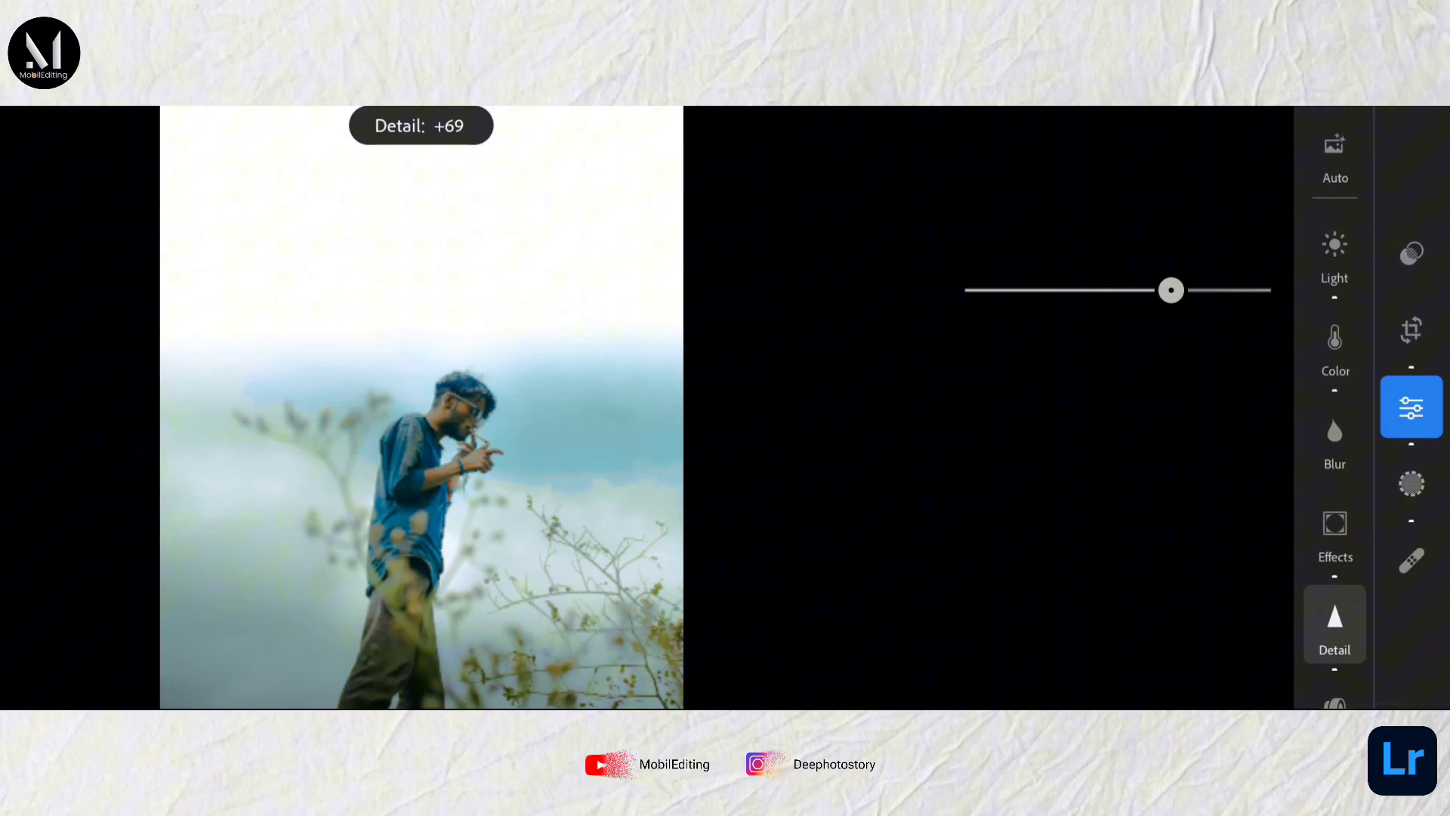
drag(1171, 290, 1119, 346)
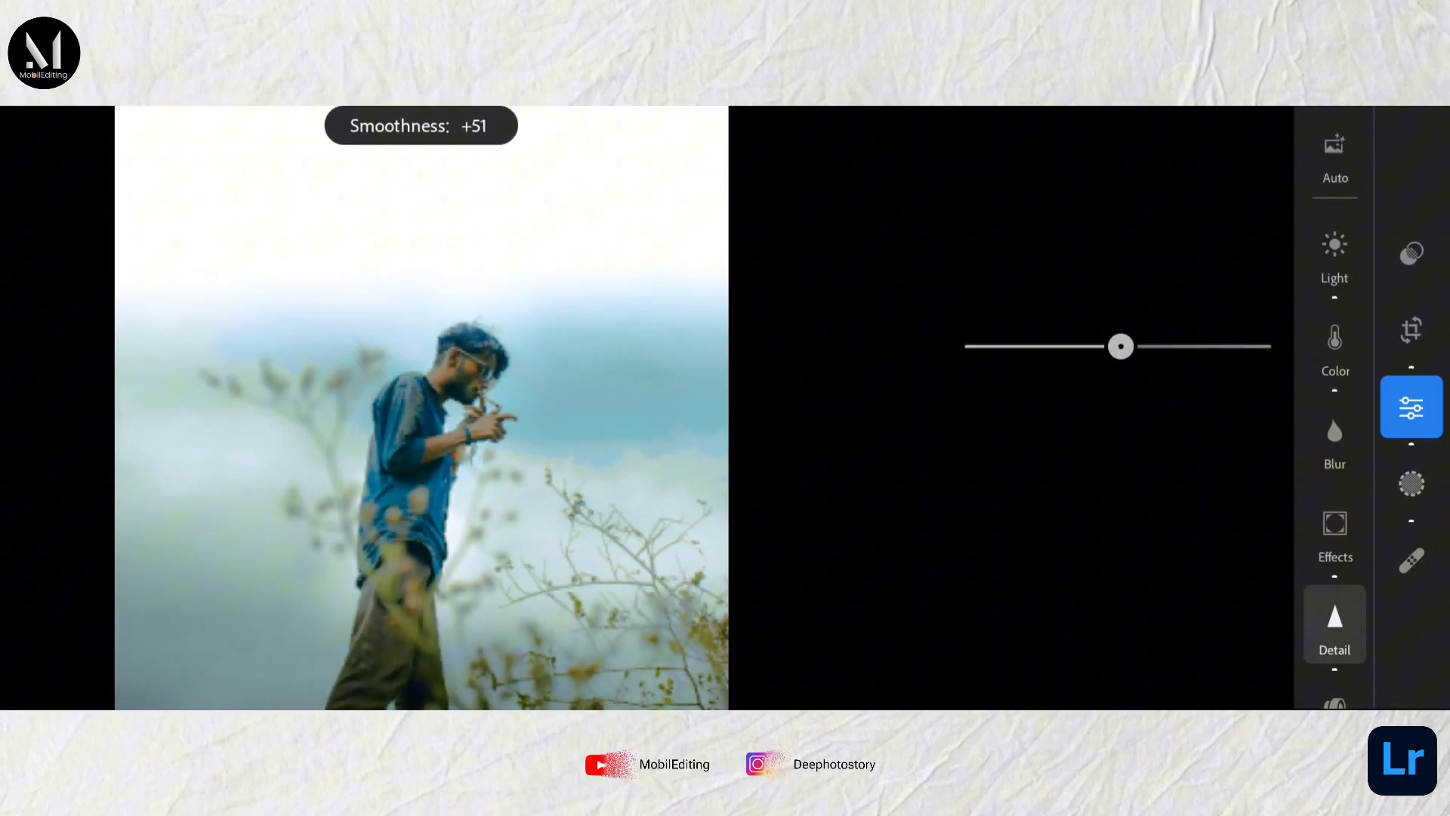